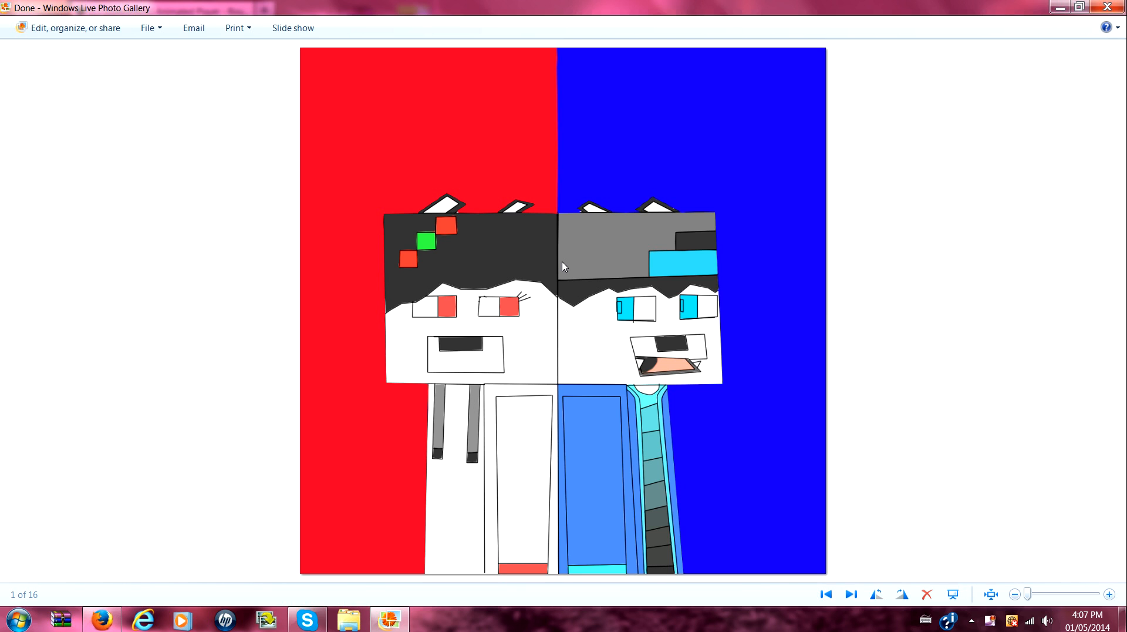
pyautogui.moveTo(547, 338)
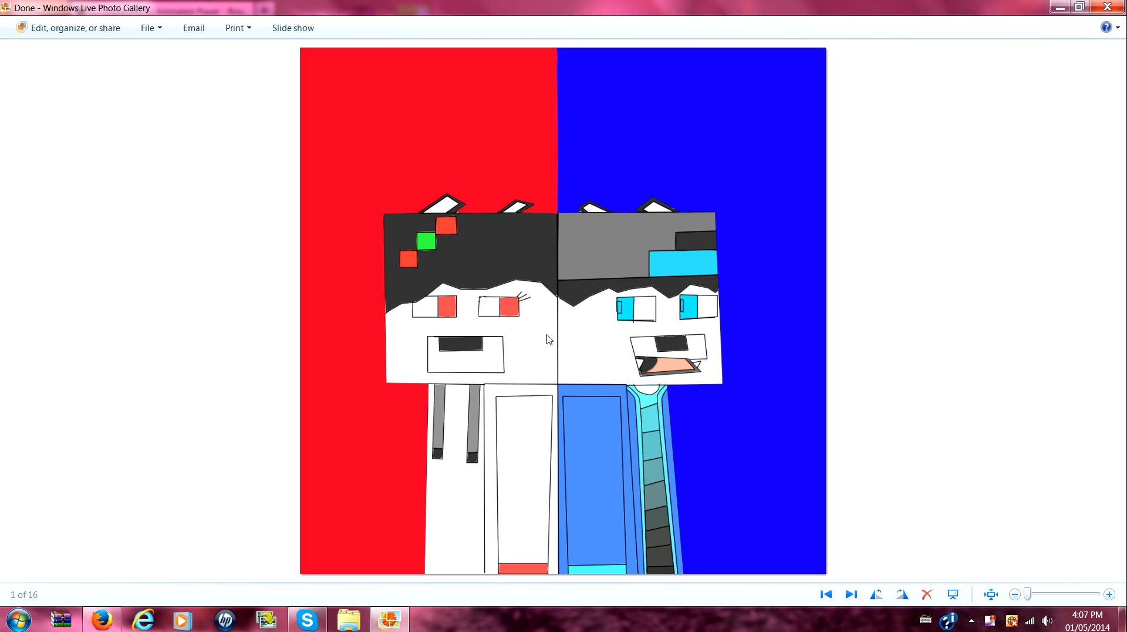
pyautogui.moveTo(76, 575)
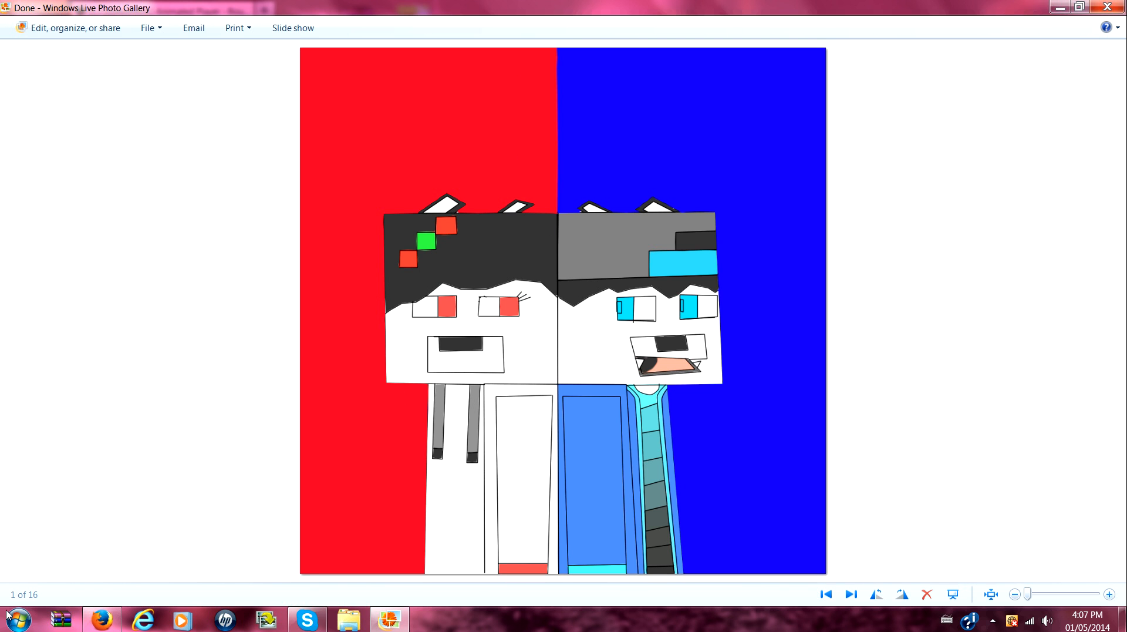
pyautogui.moveTo(141, 588)
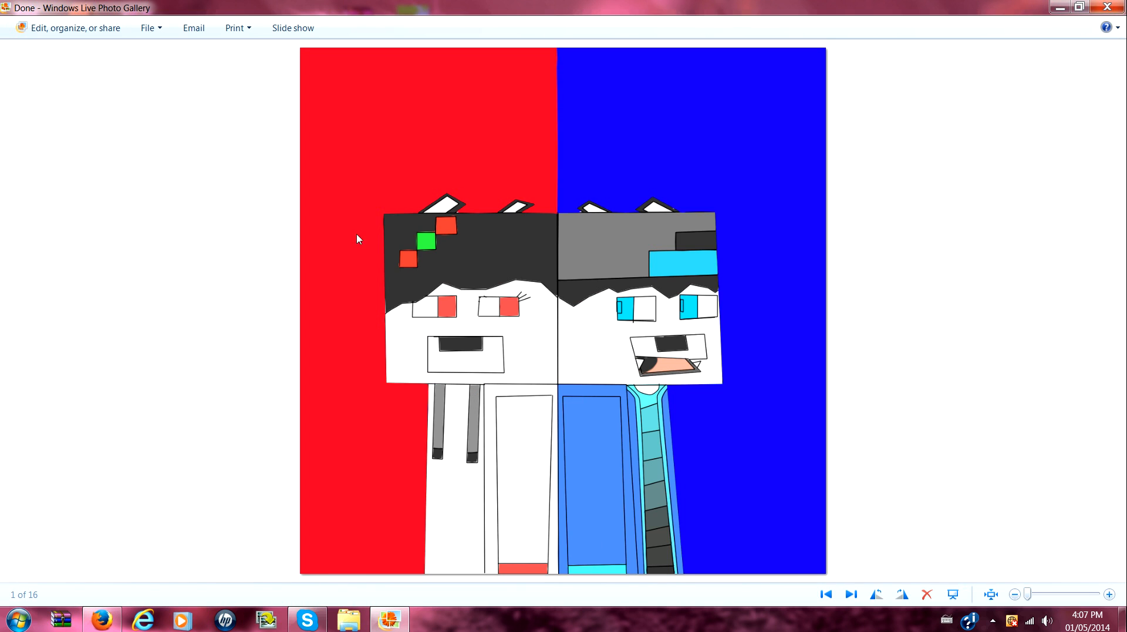
pyautogui.moveTo(100, 604)
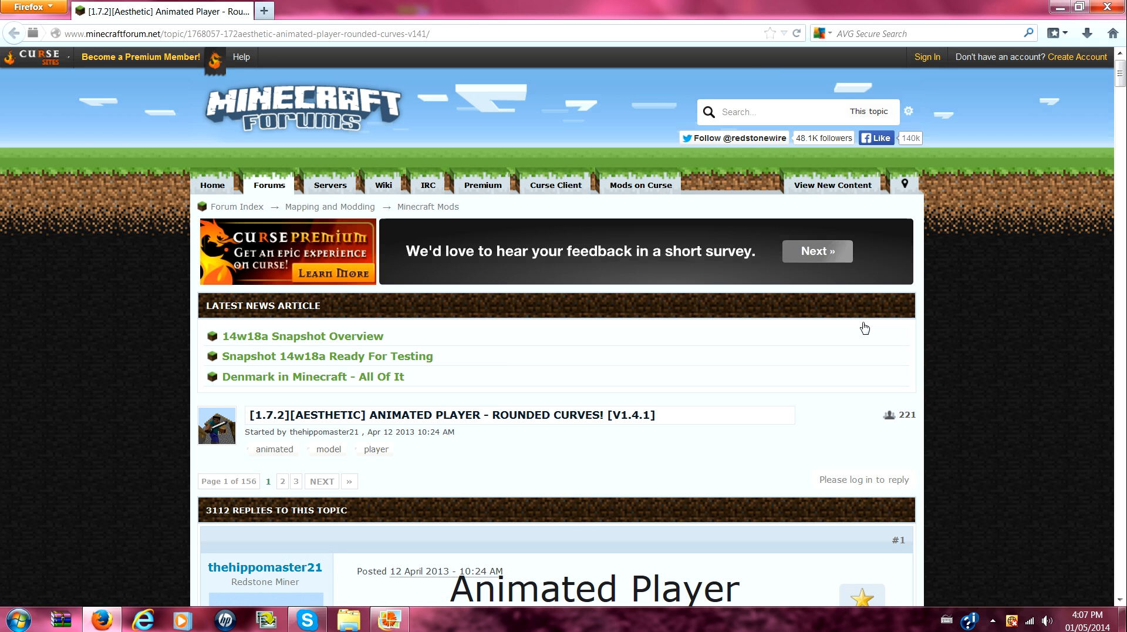
# - Scroll the Animated Player forum post down to its Installation and Download sections
pyautogui.scroll(-3)
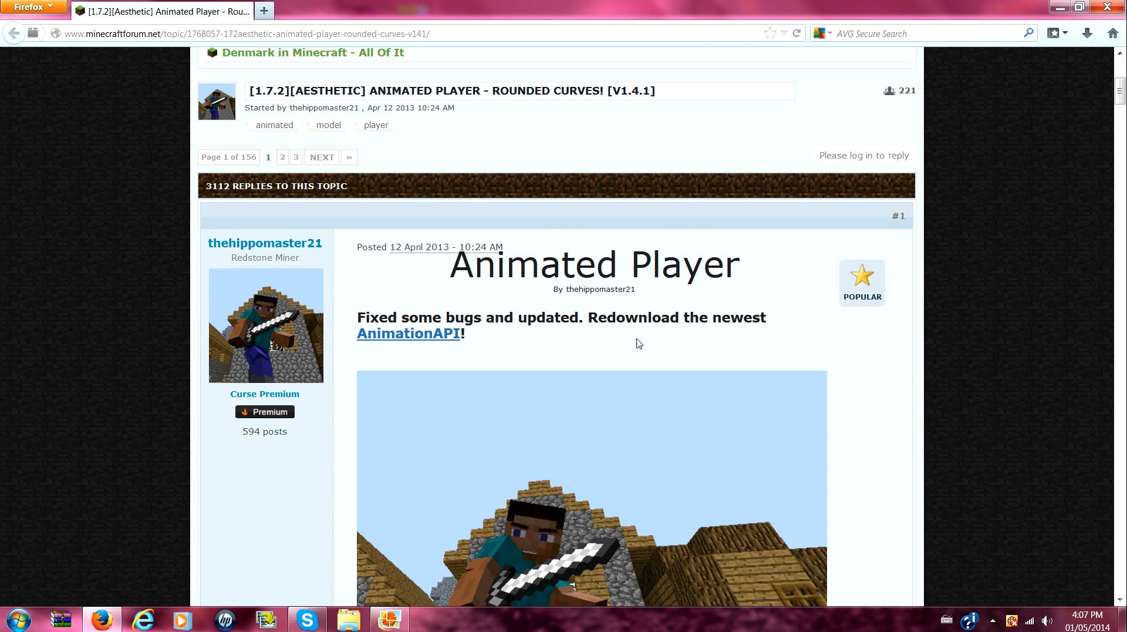
pyautogui.scroll(-3)
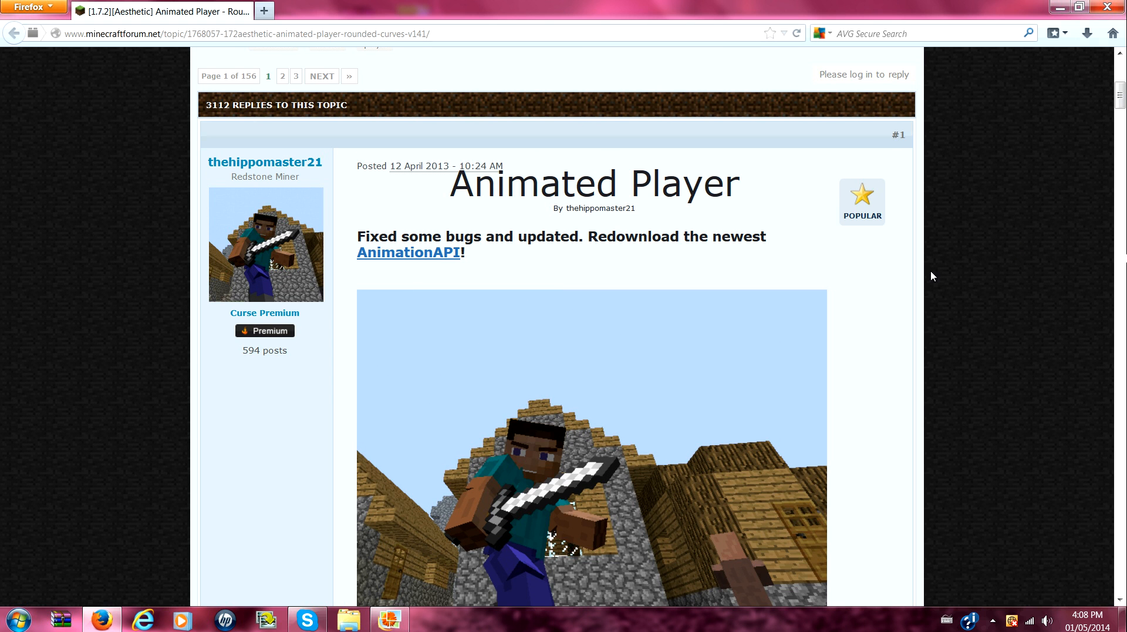
pyautogui.scroll(-3)
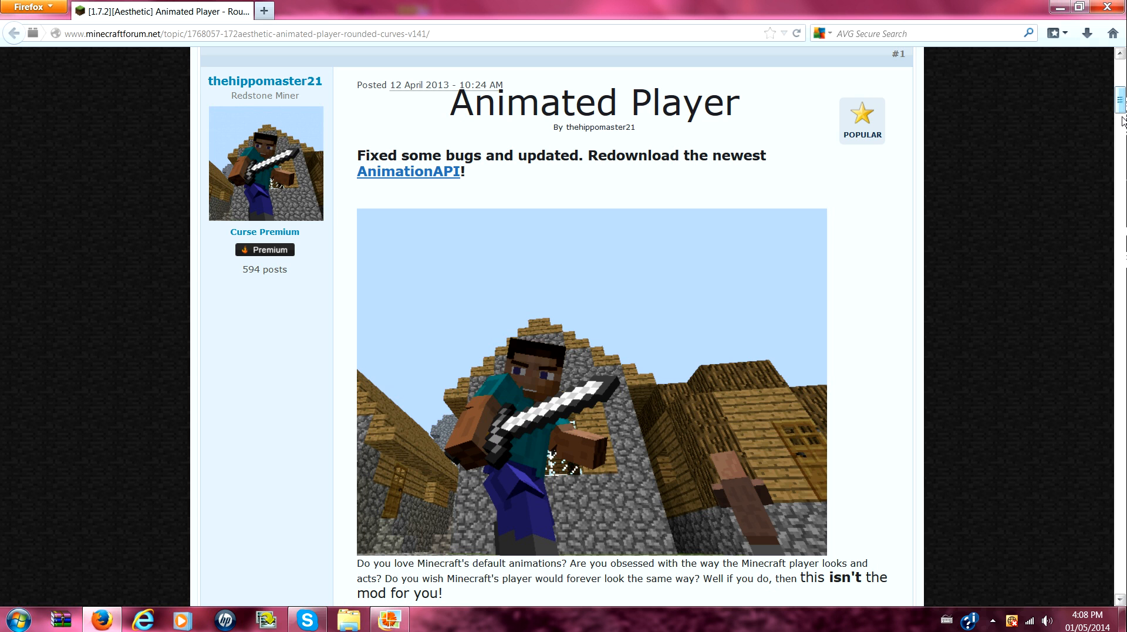
pyautogui.scroll(-3)
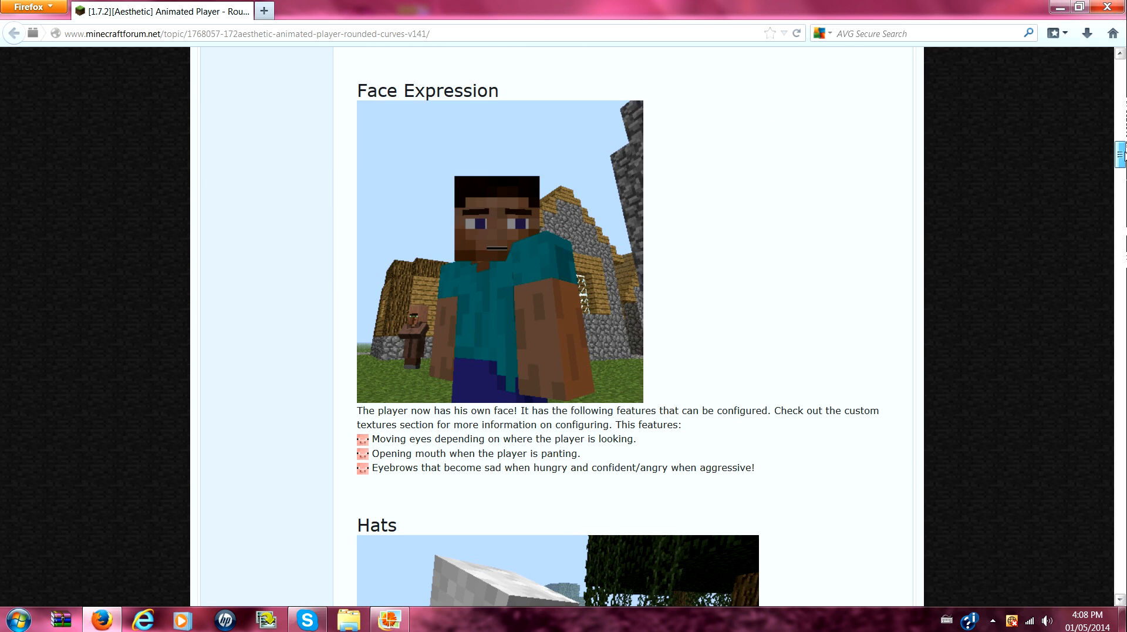
pyautogui.scroll(-3)
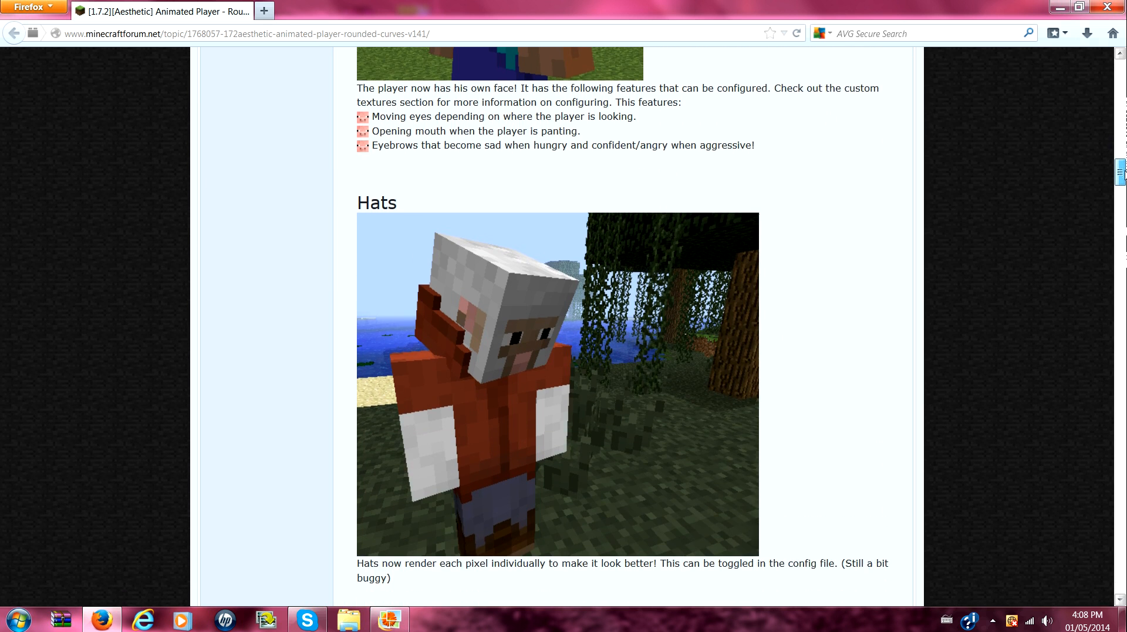
pyautogui.scroll(-3)
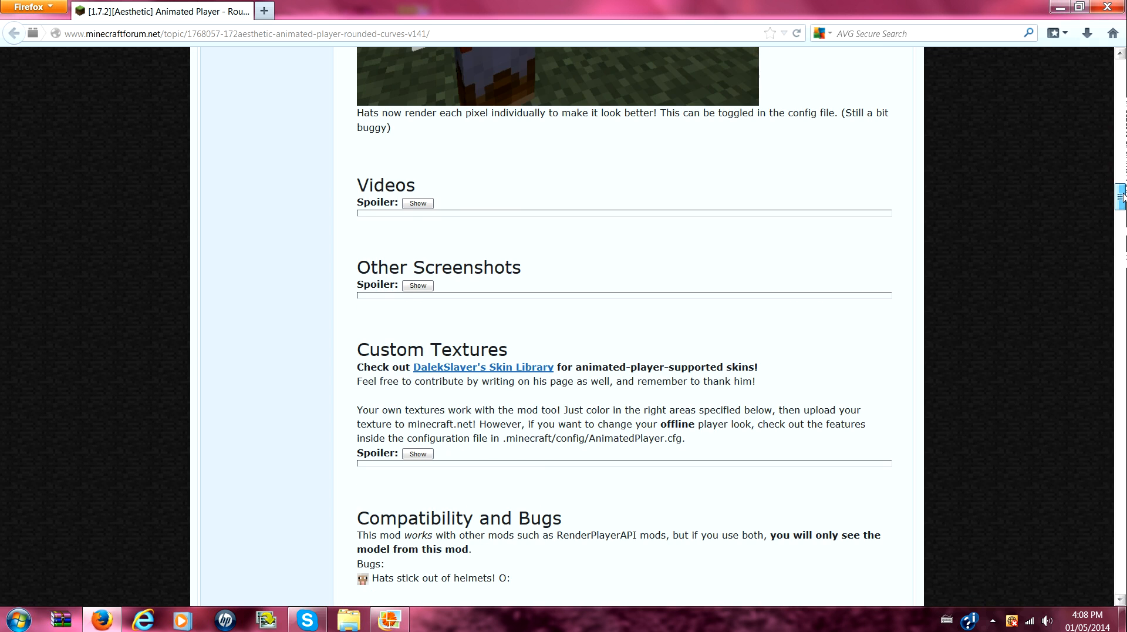
pyautogui.scroll(-3)
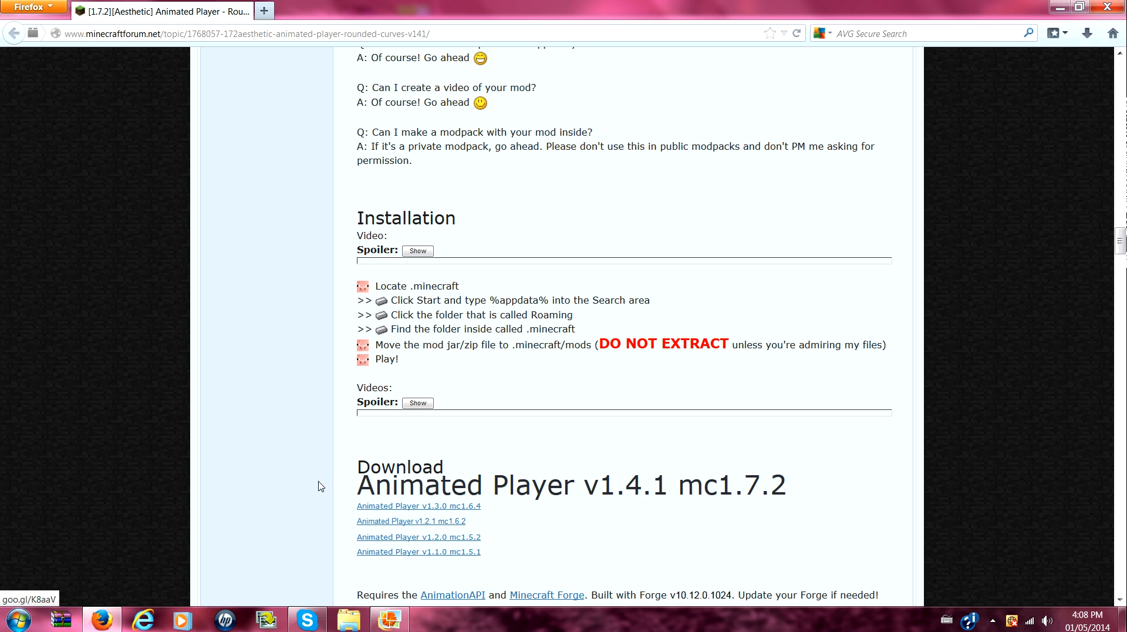
pyautogui.moveTo(538, 479)
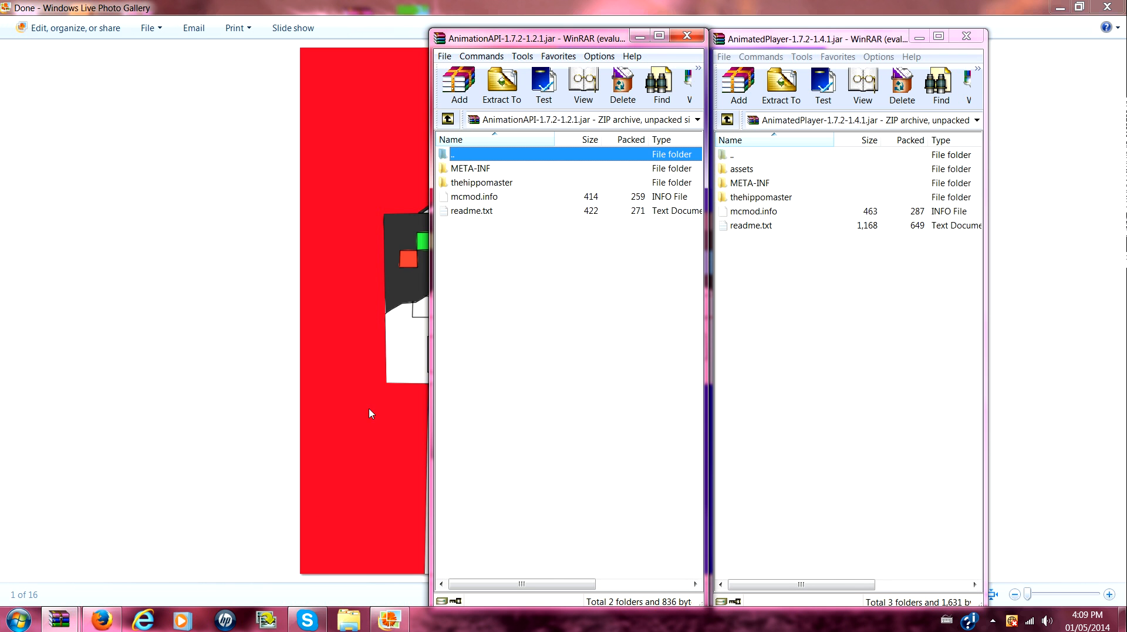
pyautogui.moveTo(78, 498)
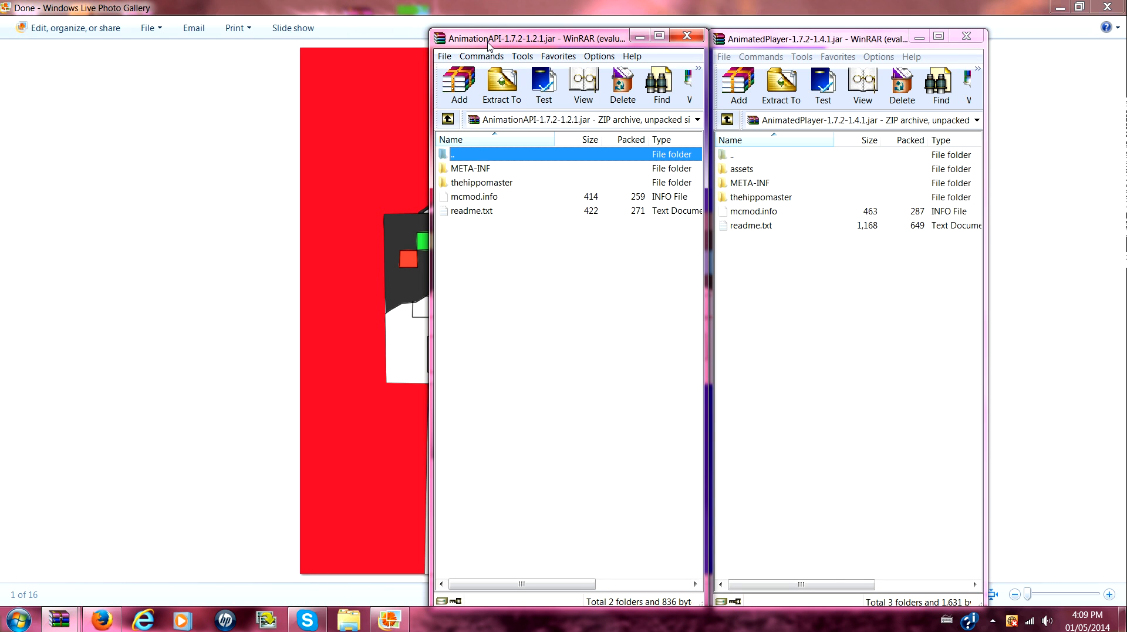
pyautogui.moveTo(459, 55)
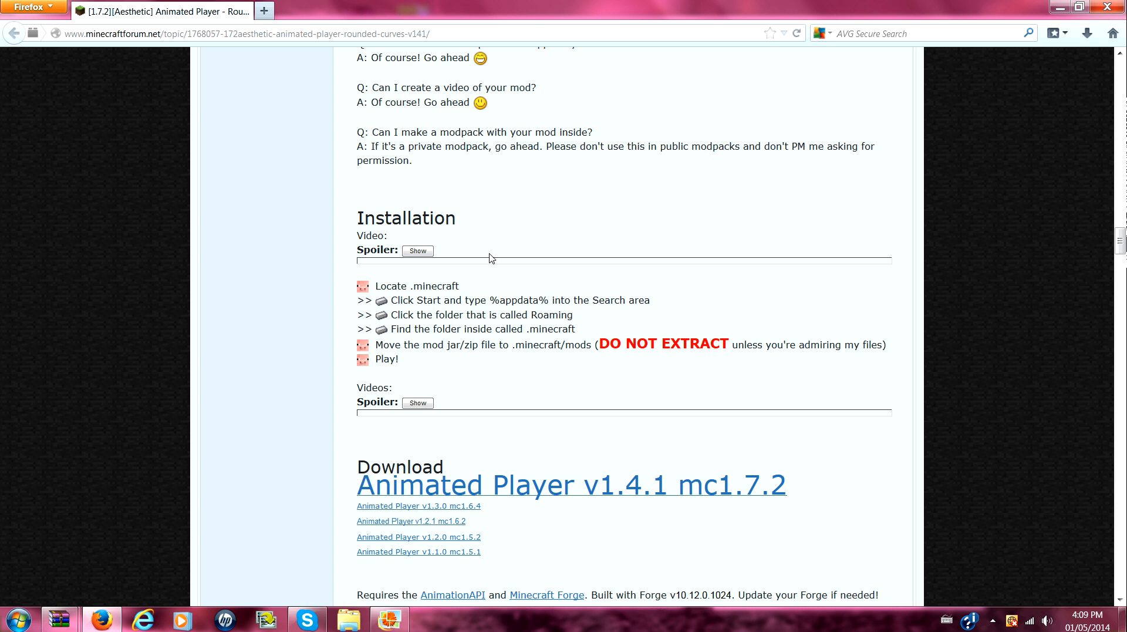
# - Reach the Download section and highlight the required Forge version number v10.12.0.1024
pyautogui.scroll(-3)
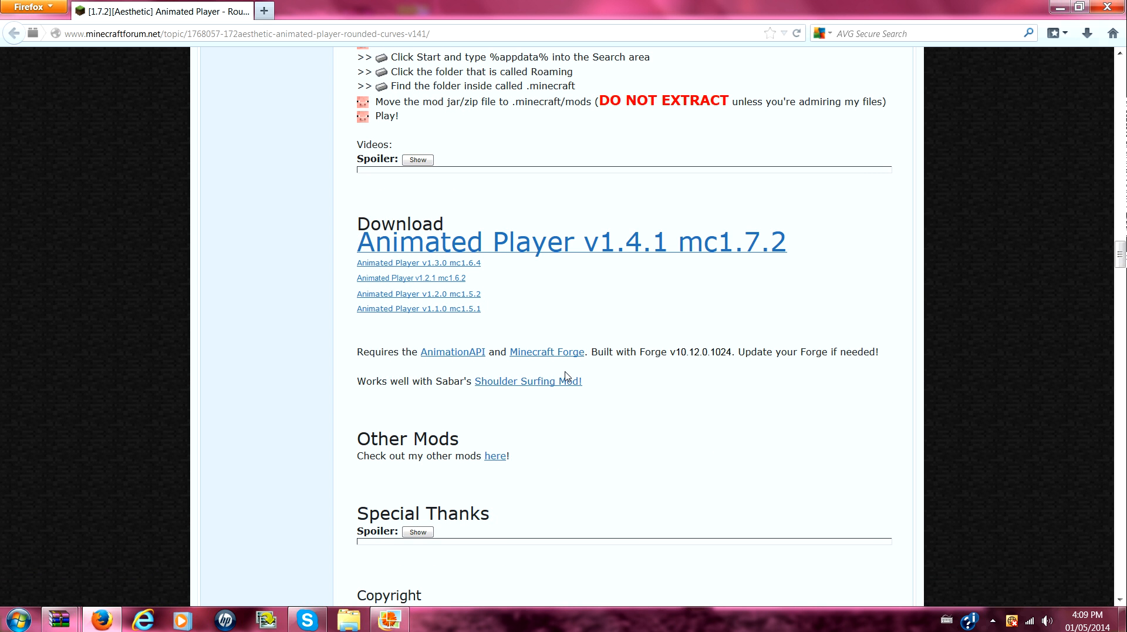
pyautogui.moveTo(421, 351)
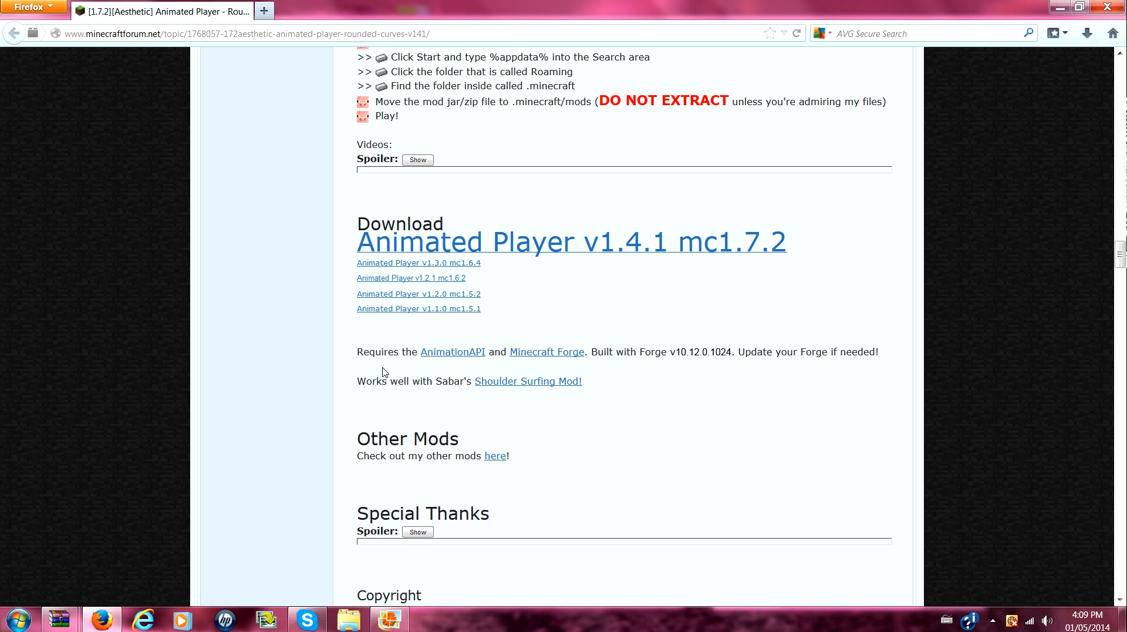
pyautogui.moveTo(455, 364)
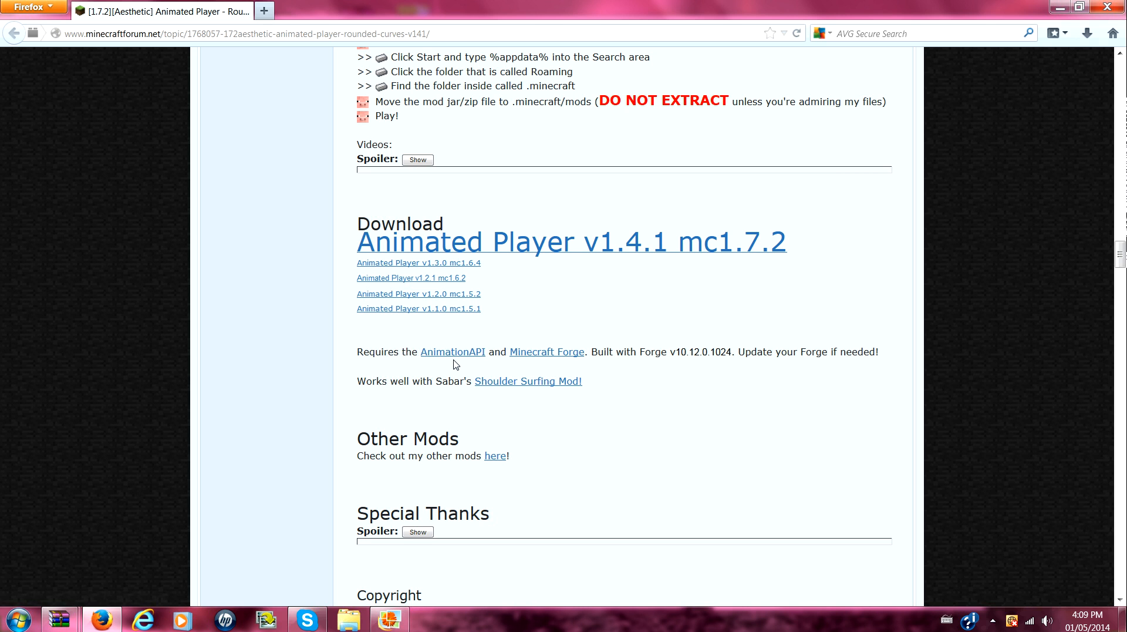
pyautogui.moveTo(448, 360)
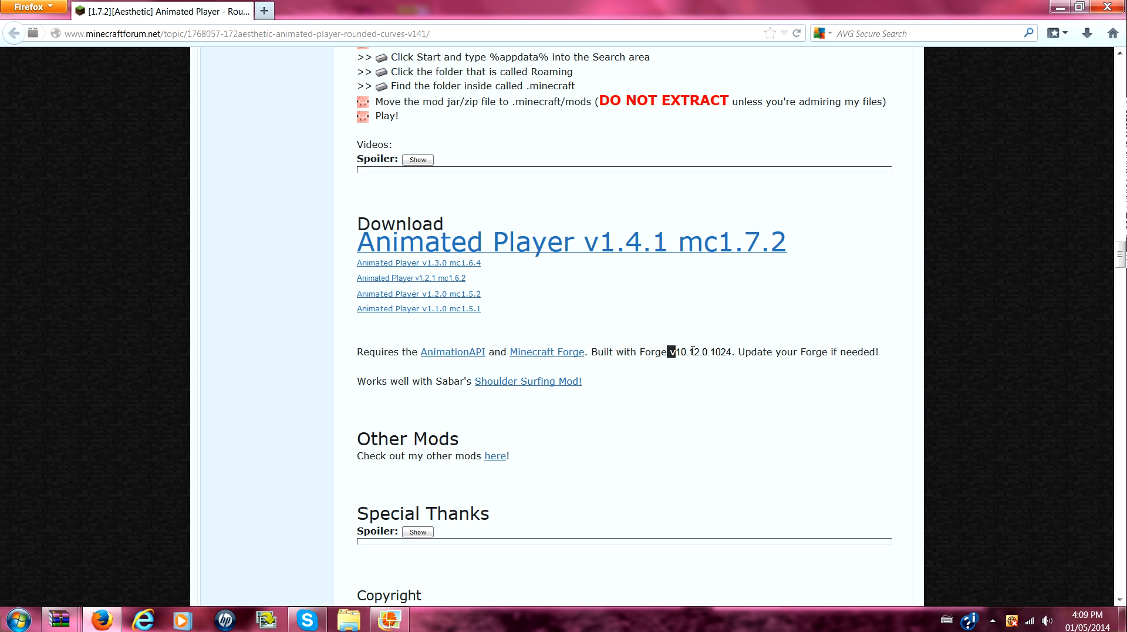
pyautogui.doubleClick(687, 351)
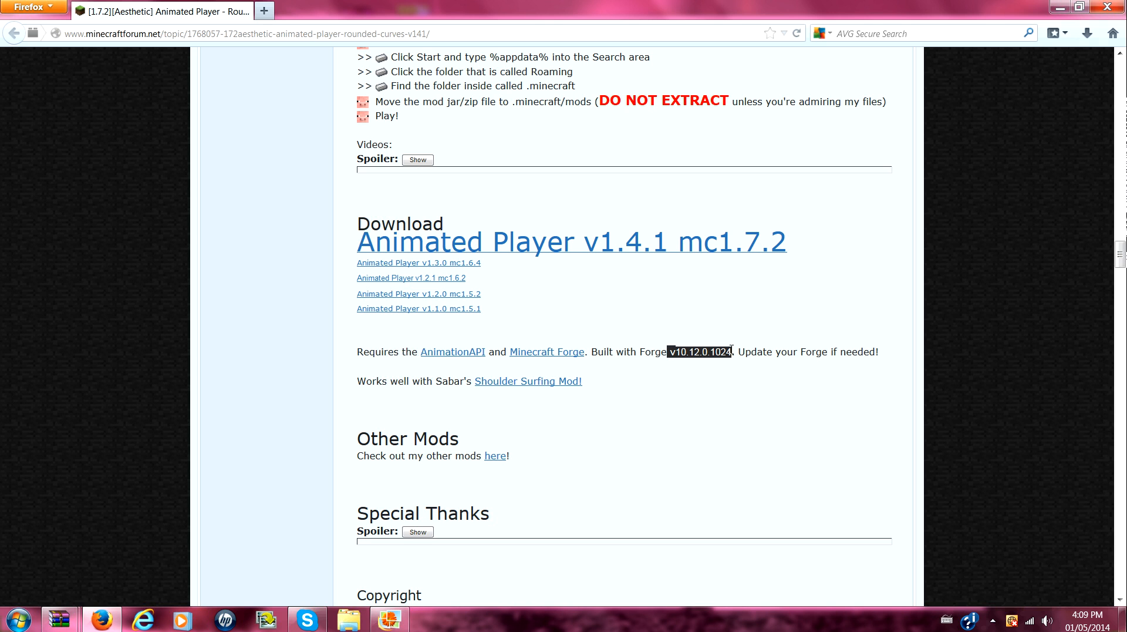
pyautogui.moveTo(763, 276)
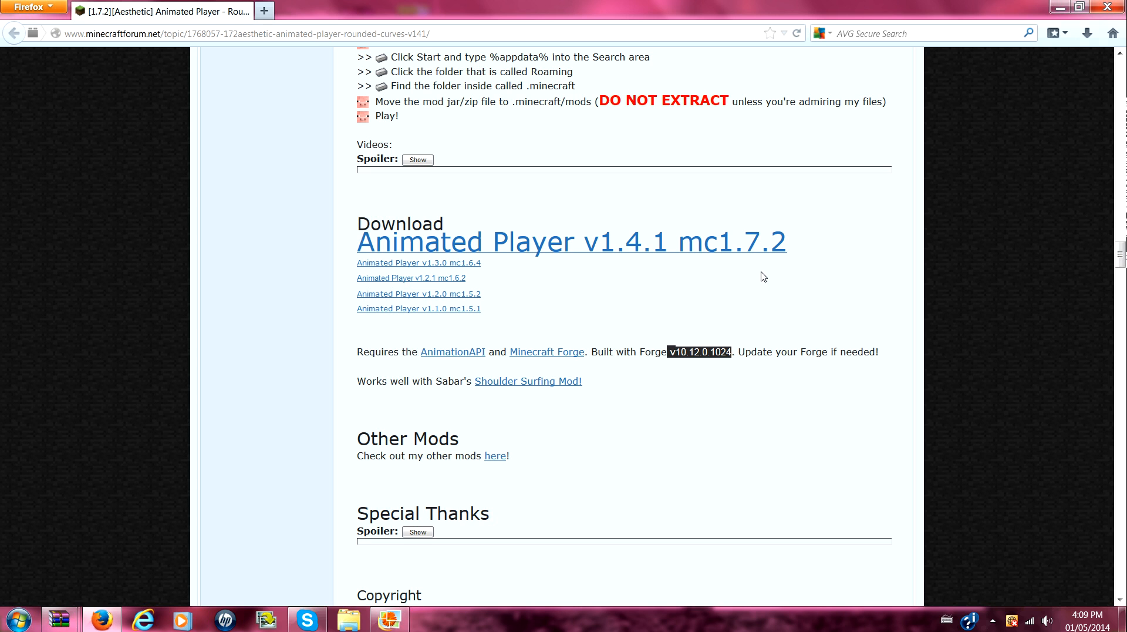
pyautogui.moveTo(541, 355)
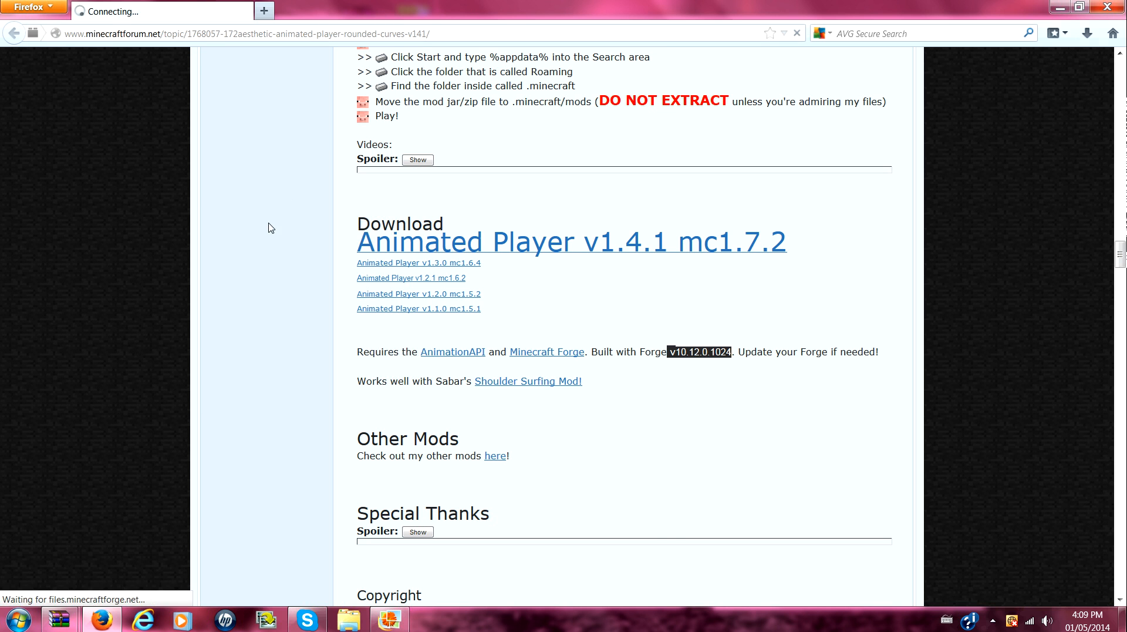
# - Load the Minecraft Forge downloads page and mark the 1.7.2 build 10.12.1.1065 Universal download
pyautogui.click(547, 351)
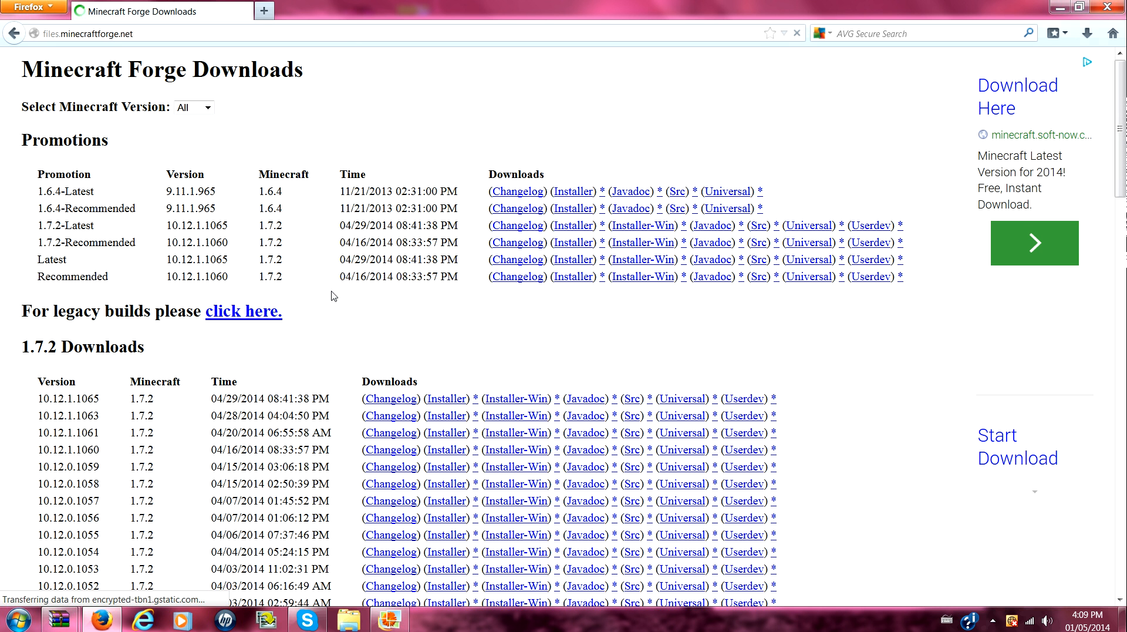
pyautogui.scroll(-3)
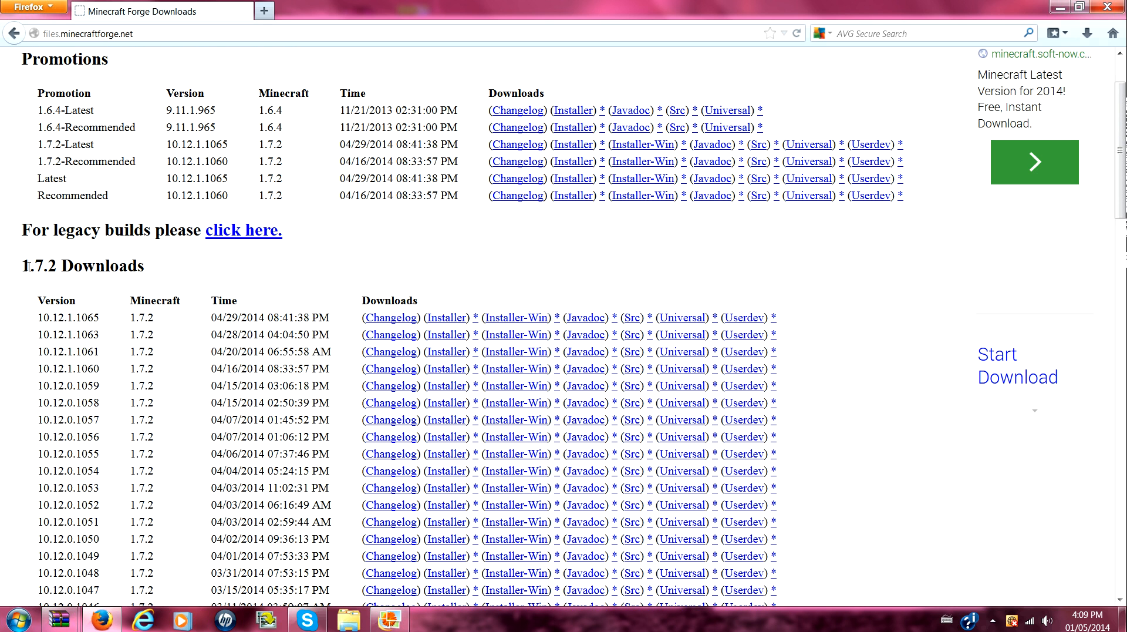
pyautogui.scroll(-3)
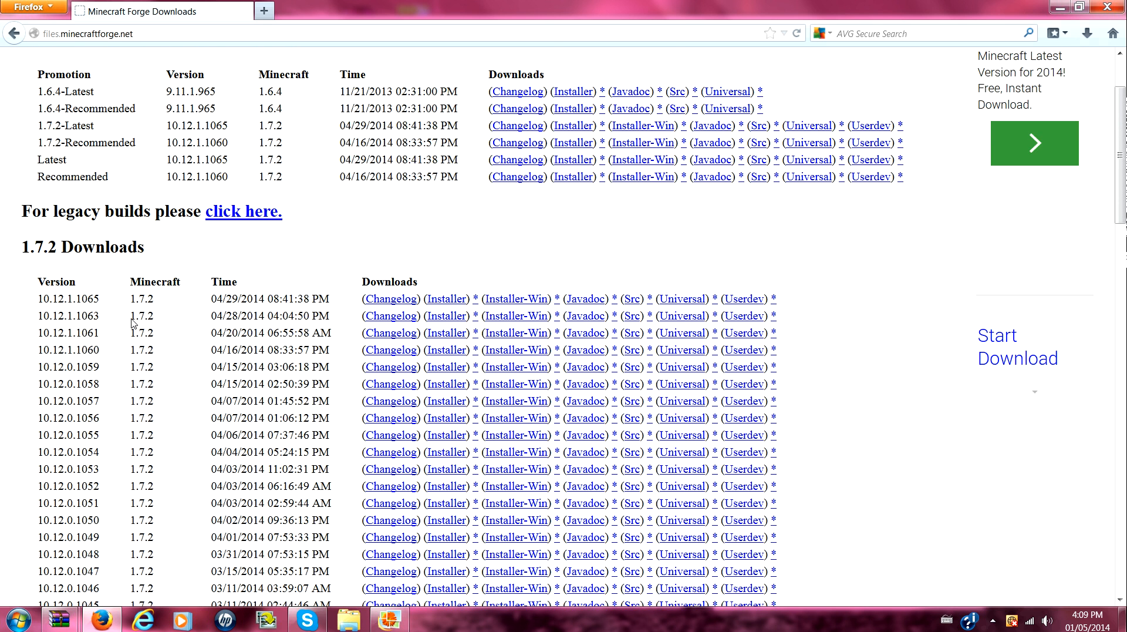
pyautogui.scroll(-3)
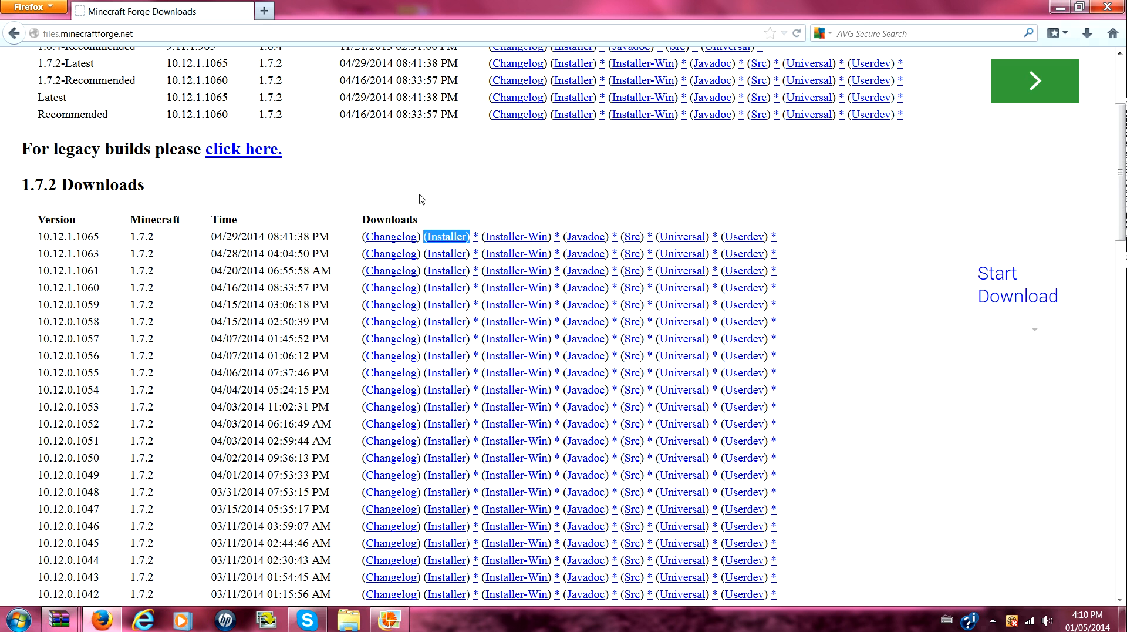
pyautogui.moveTo(728, 259)
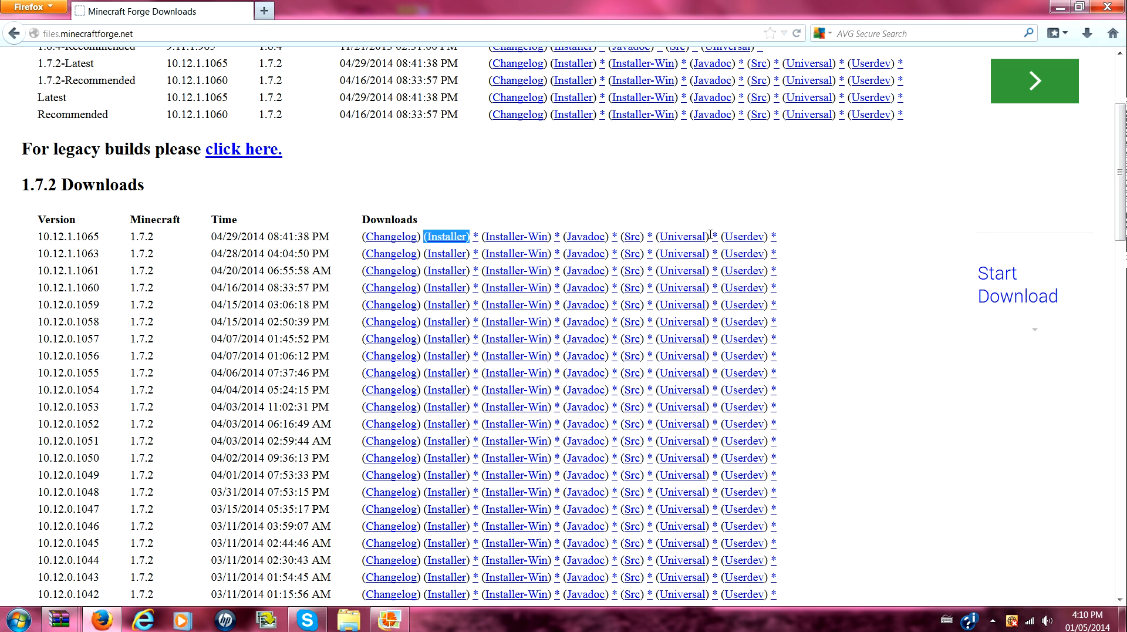
pyautogui.click(681, 236)
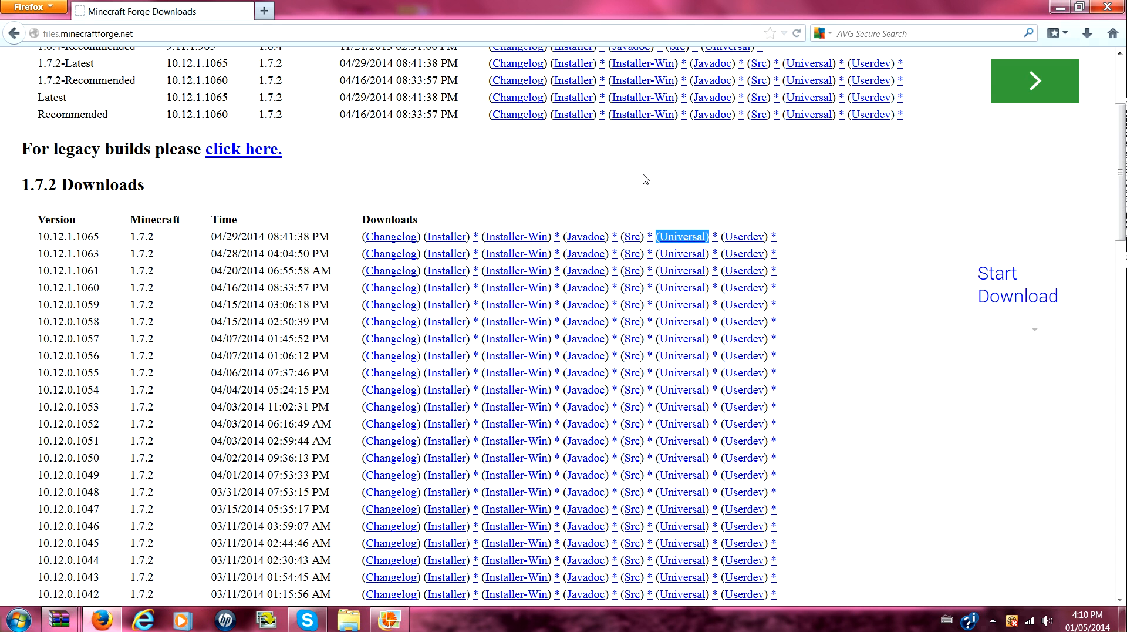
pyautogui.moveTo(572, 151)
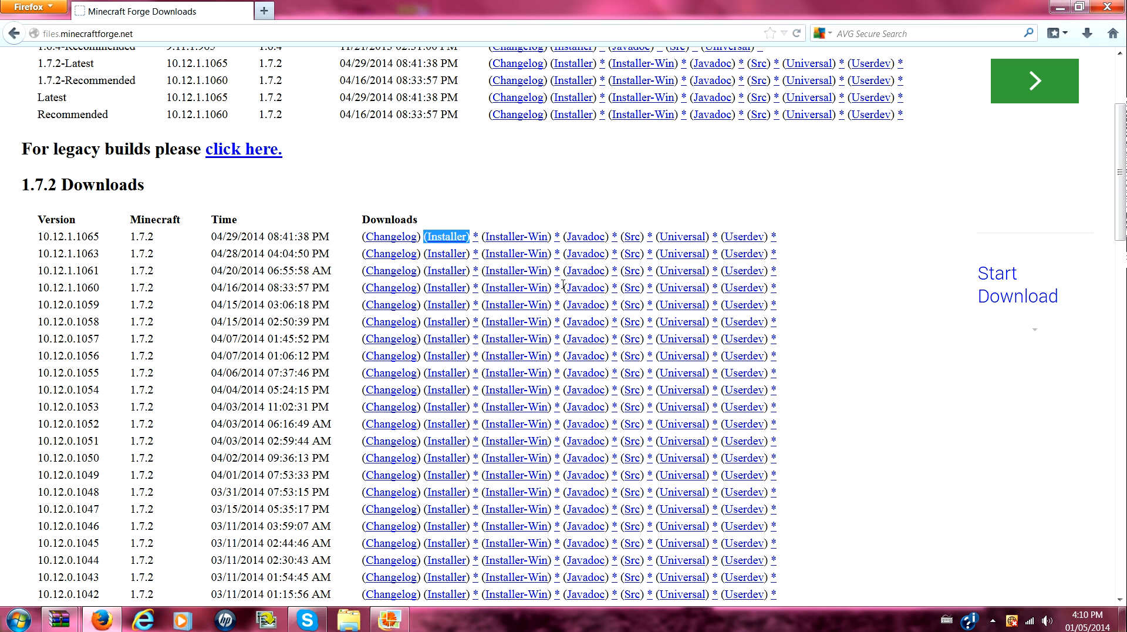
pyautogui.moveTo(247, 385)
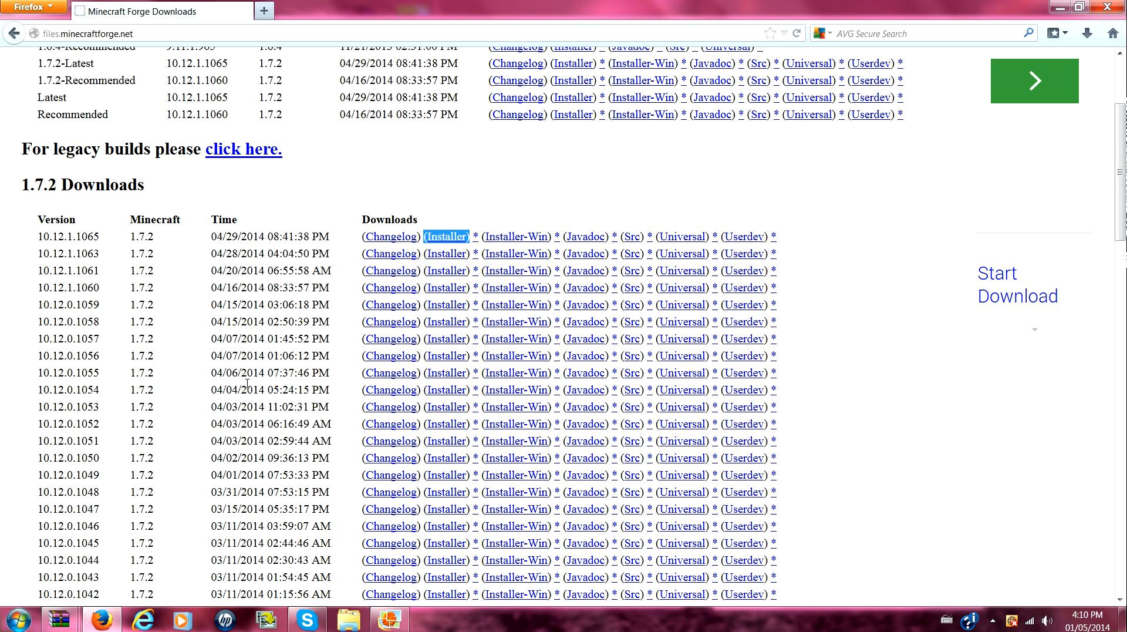
# - Search Start for 'int', pick the Forge installer and keep its broken shortcut instead of deleting it
pyautogui.click(18, 617)
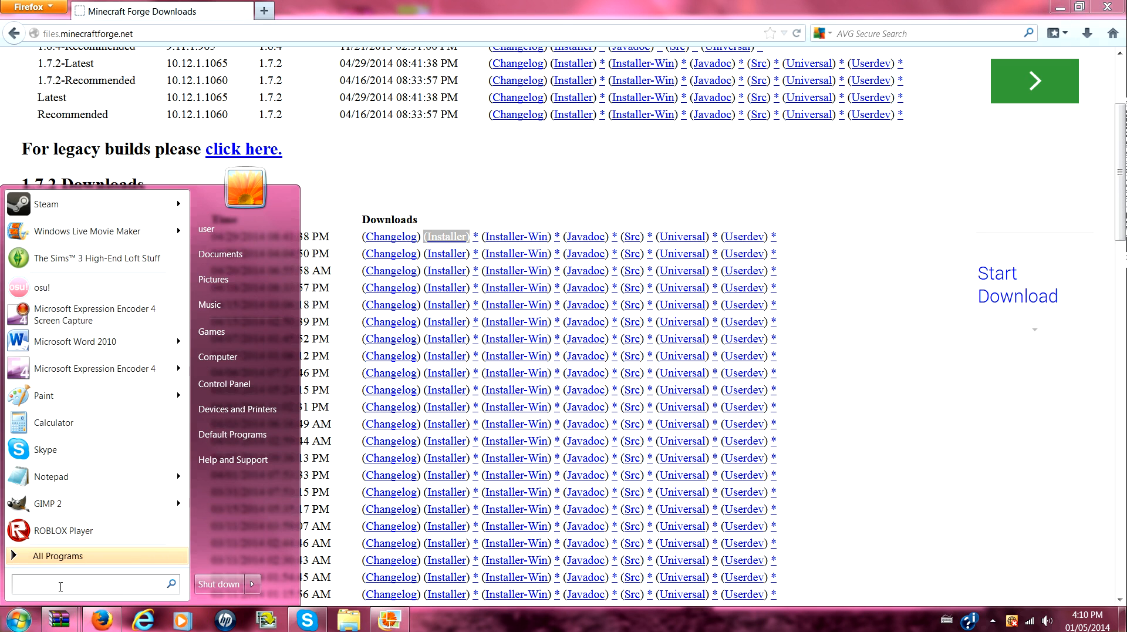
pyautogui.write('int')
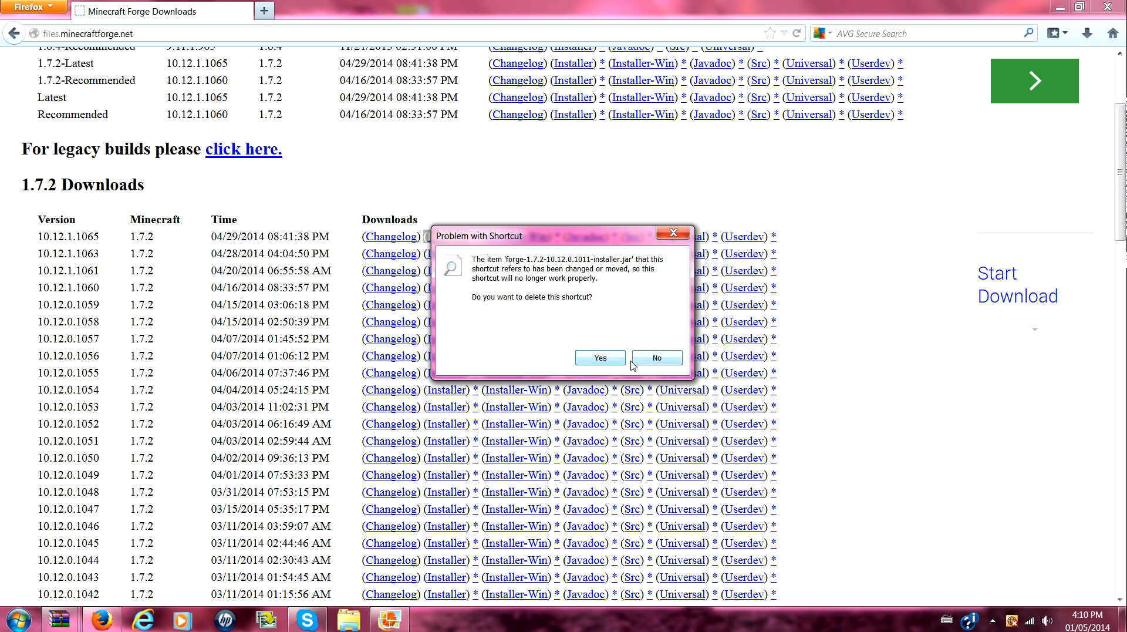
pyautogui.click(656, 357)
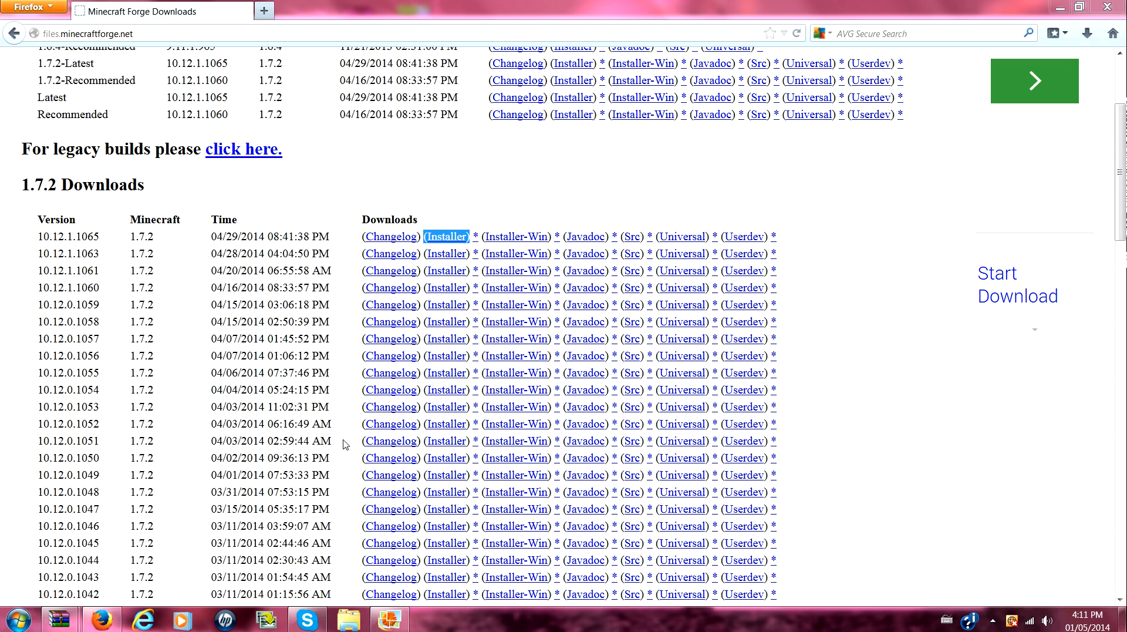
pyautogui.moveTo(1003, 29)
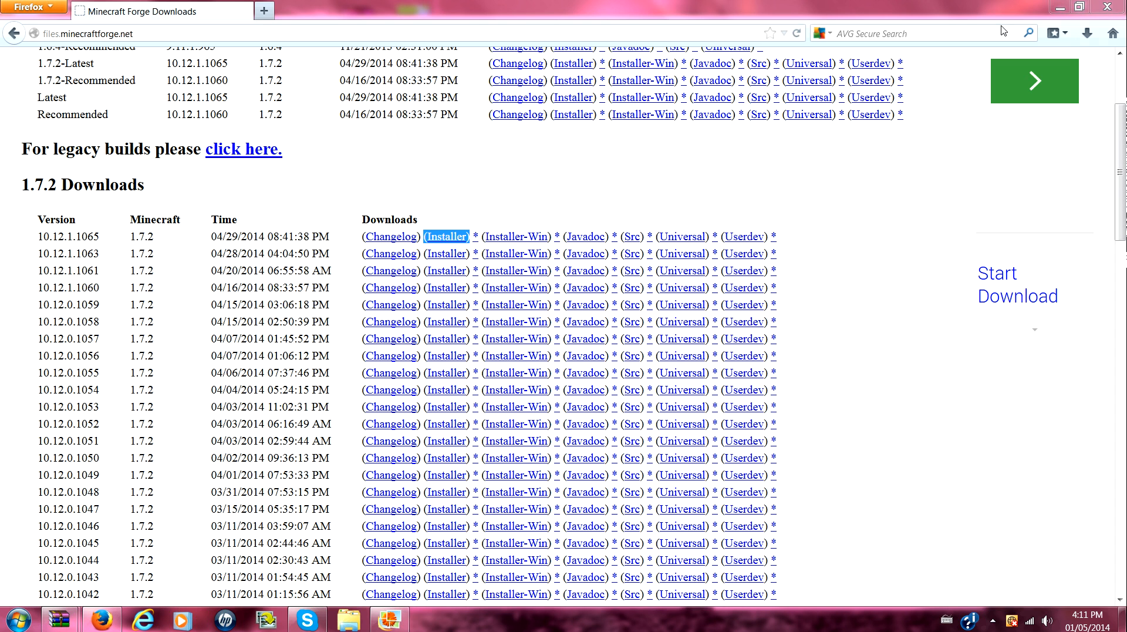
pyautogui.moveTo(423, 146)
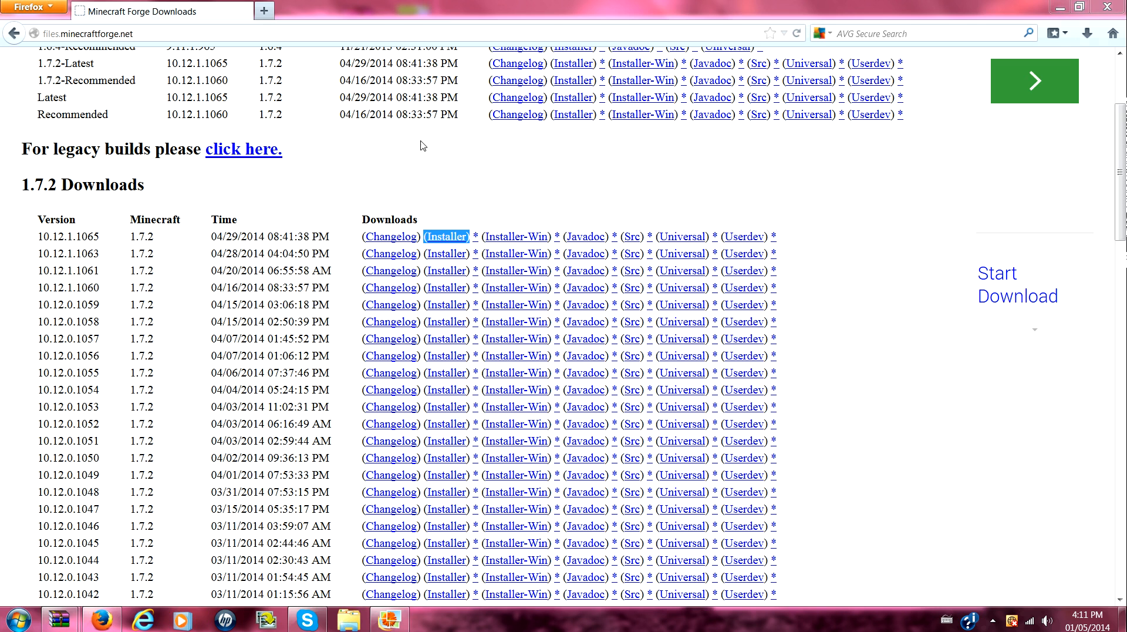
pyautogui.moveTo(430, 212)
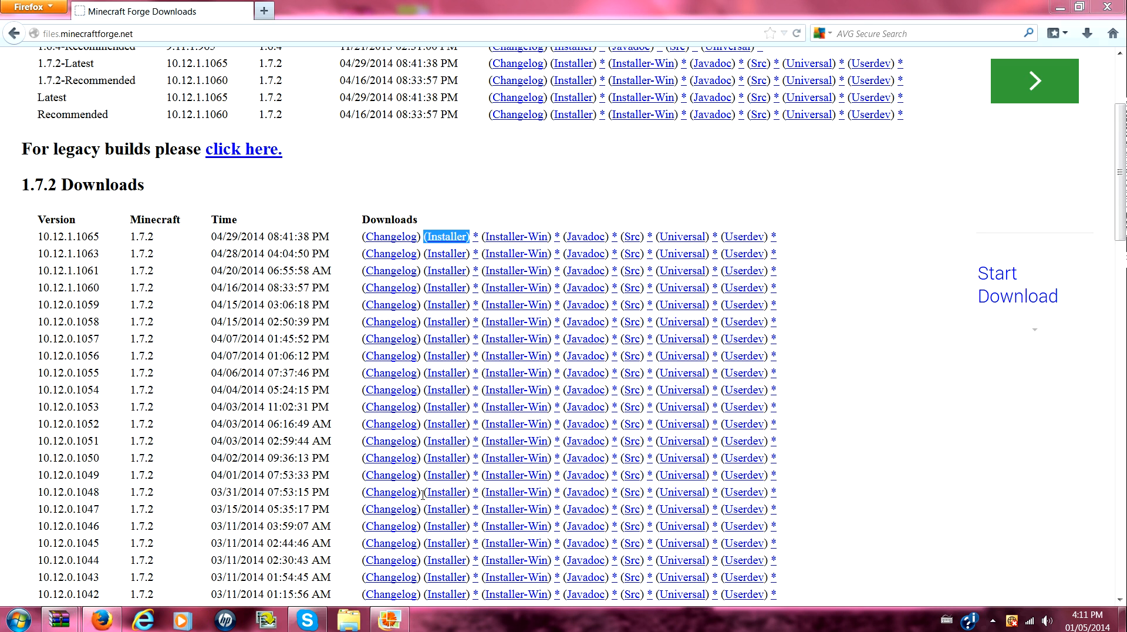
# - Search Start for 'minecra' and launch the Minecraft Launcher
pyautogui.click(14, 617)
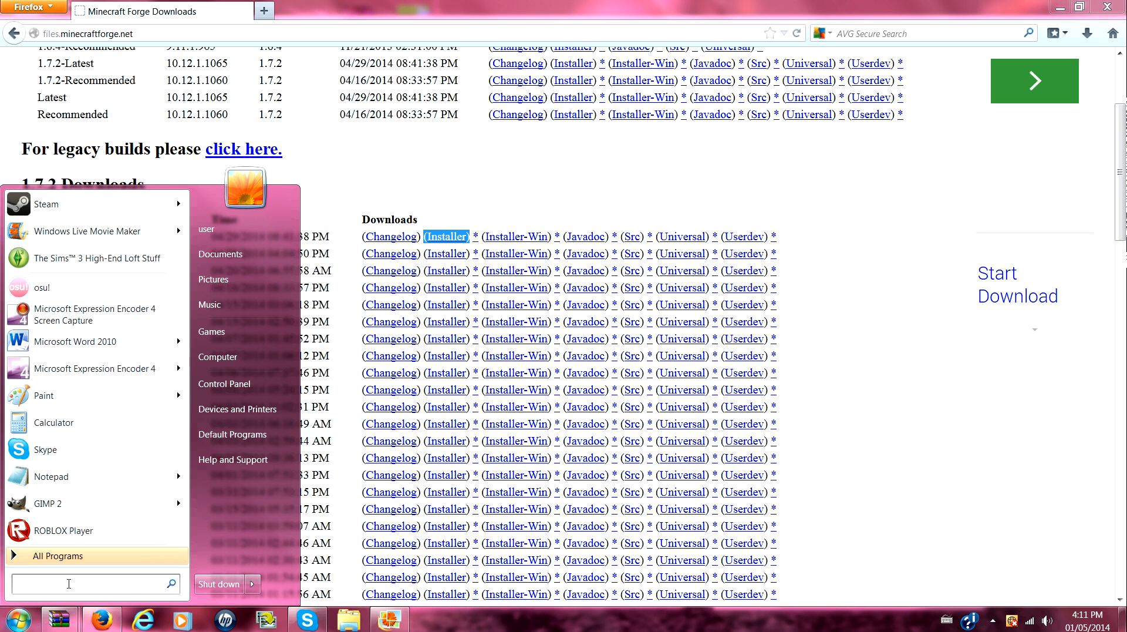
pyautogui.write('minecra')
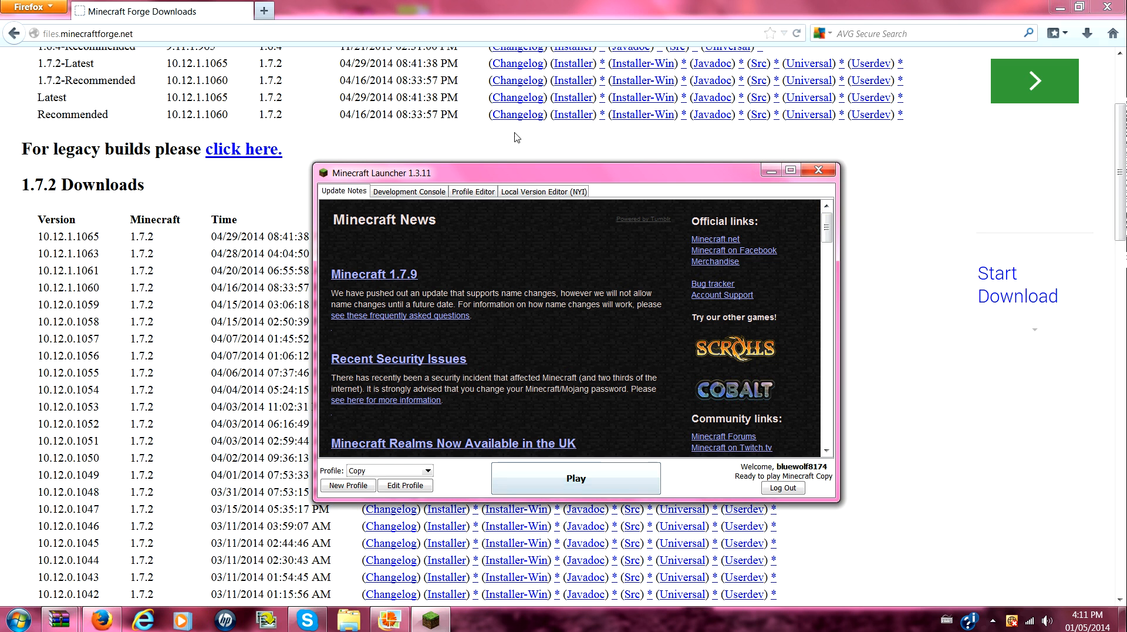
pyautogui.moveTo(597, 251)
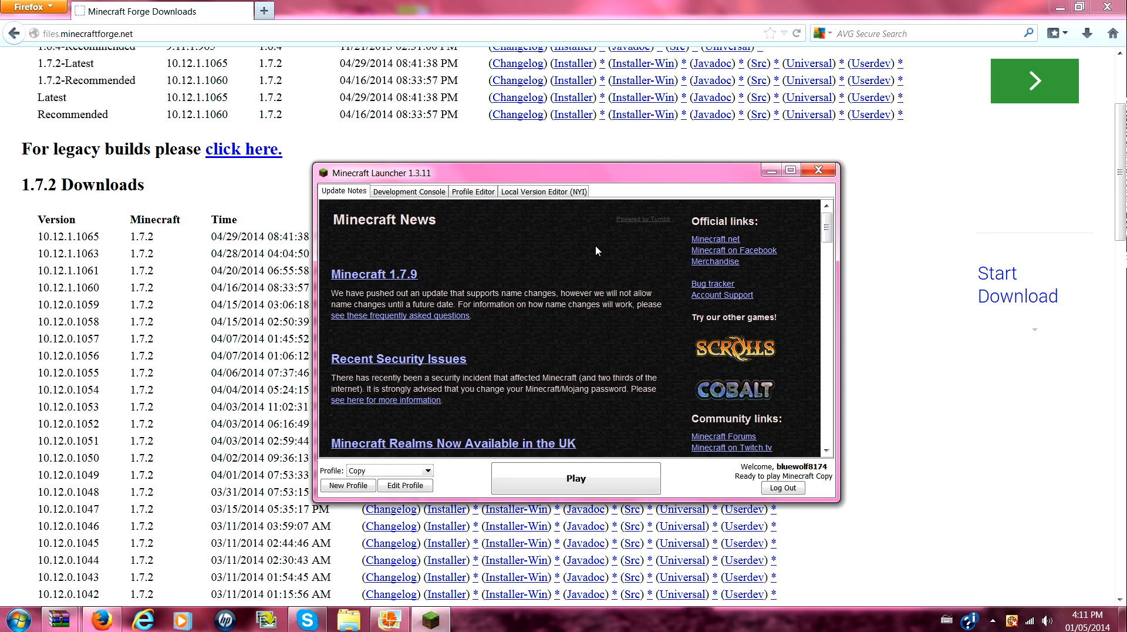
pyautogui.moveTo(761, 189)
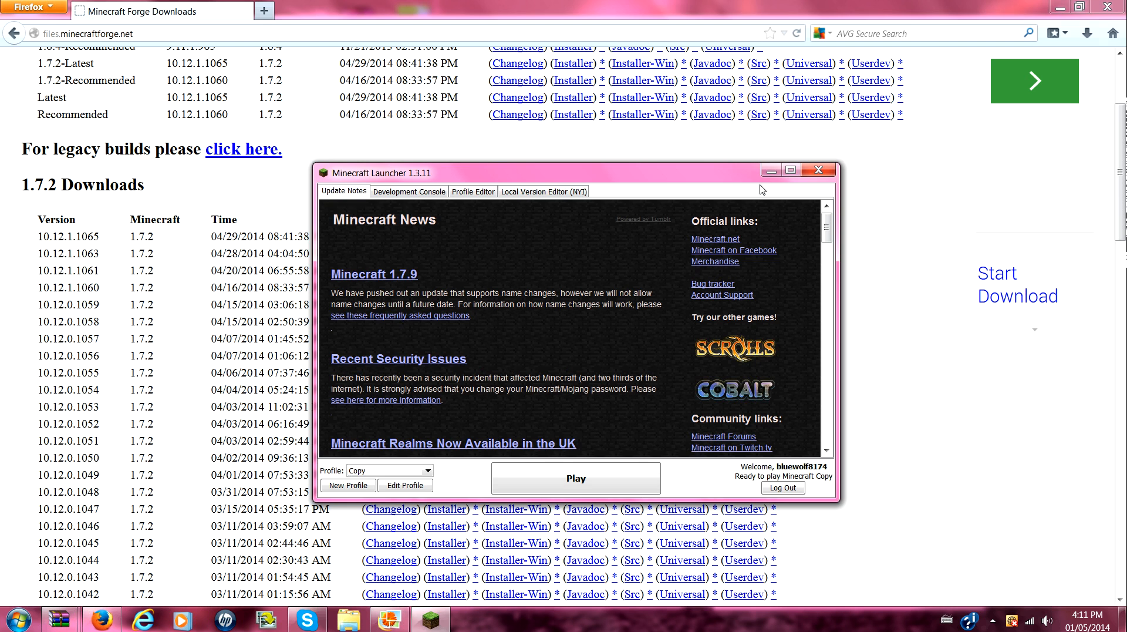
# - Switch to the Forge profile, set it to release 1.7.2-Forge10.12.0.1011 and save the profile
pyautogui.click(819, 169)
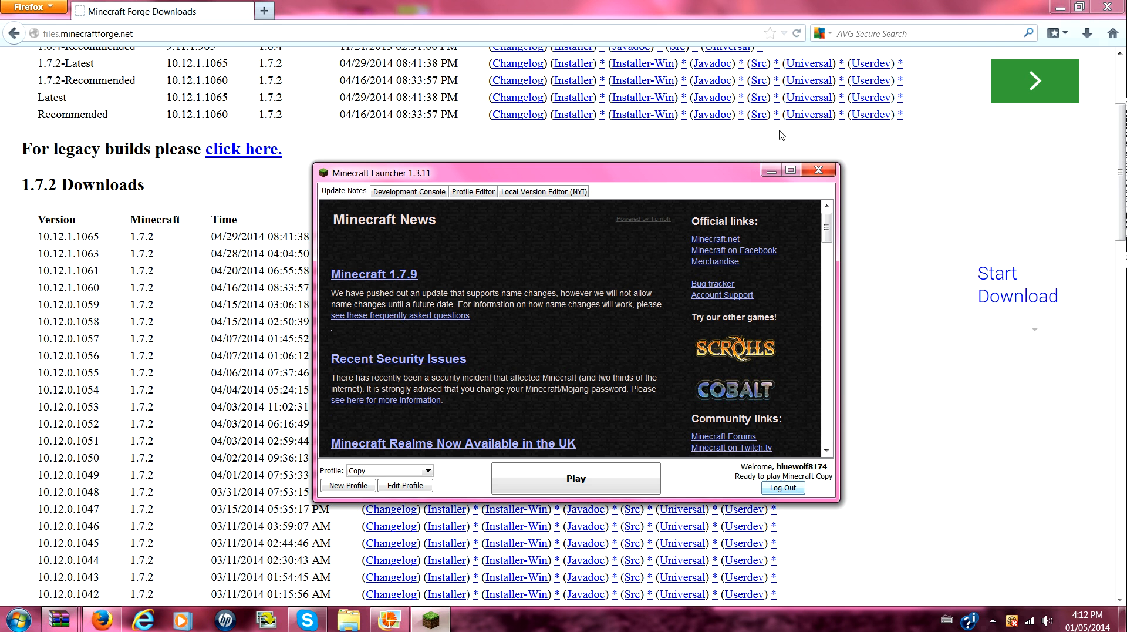
pyautogui.moveTo(424, 467)
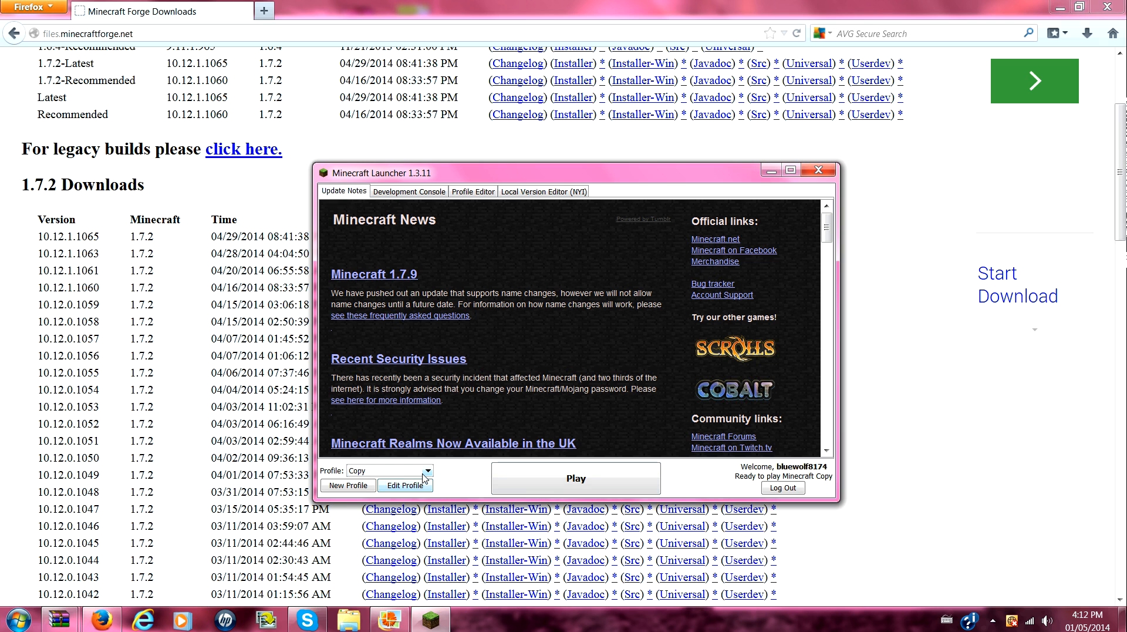
pyautogui.click(428, 470)
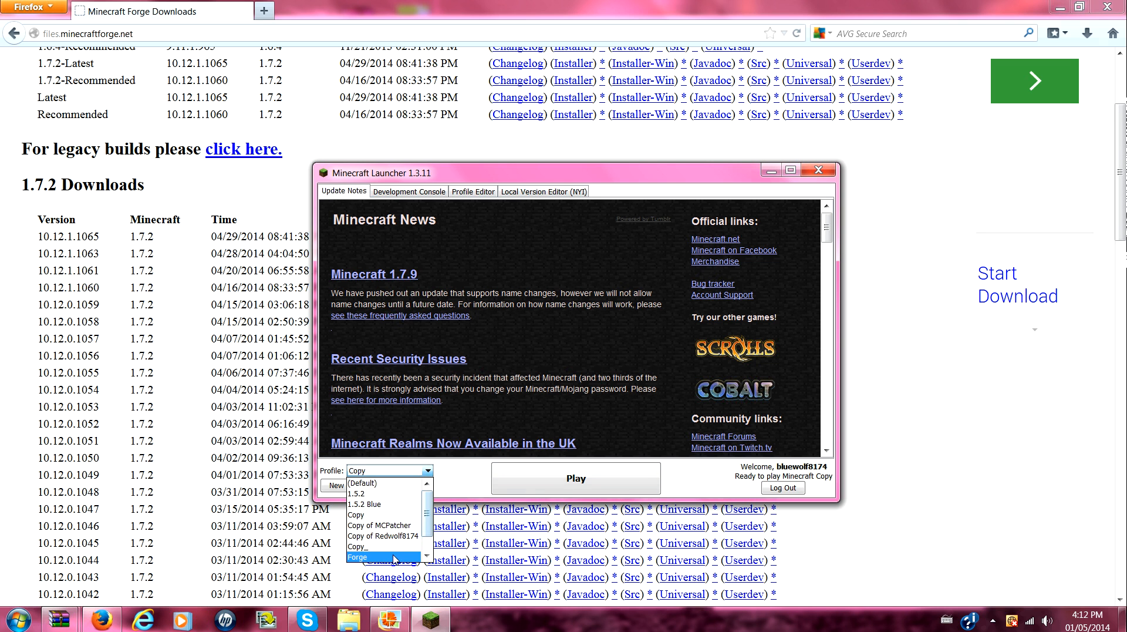
pyautogui.click(374, 556)
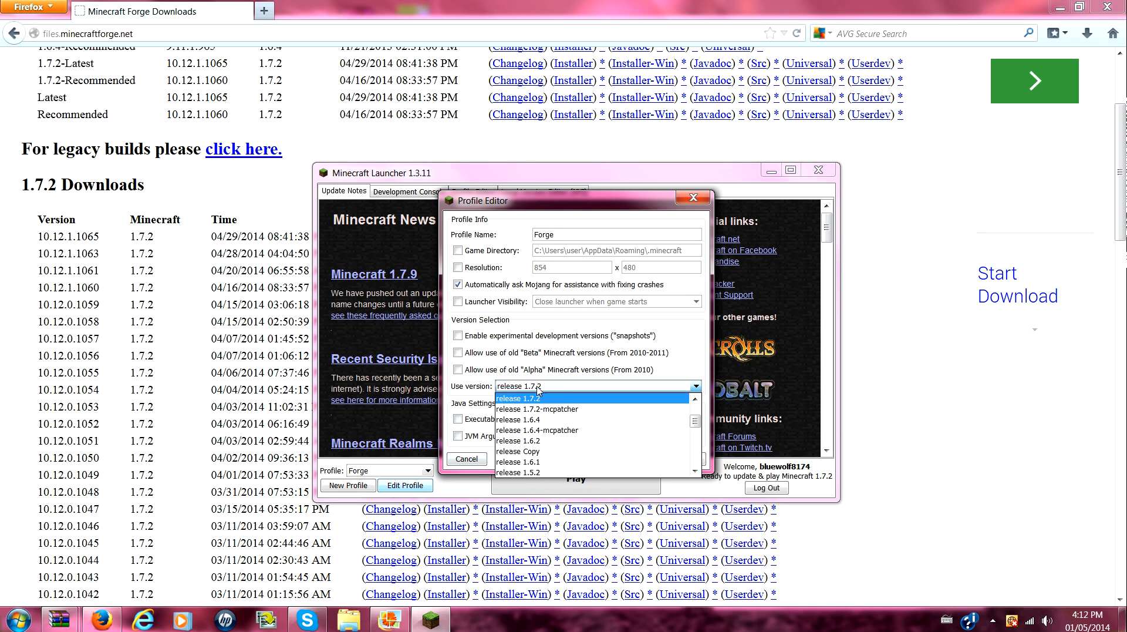
pyautogui.scroll(-3)
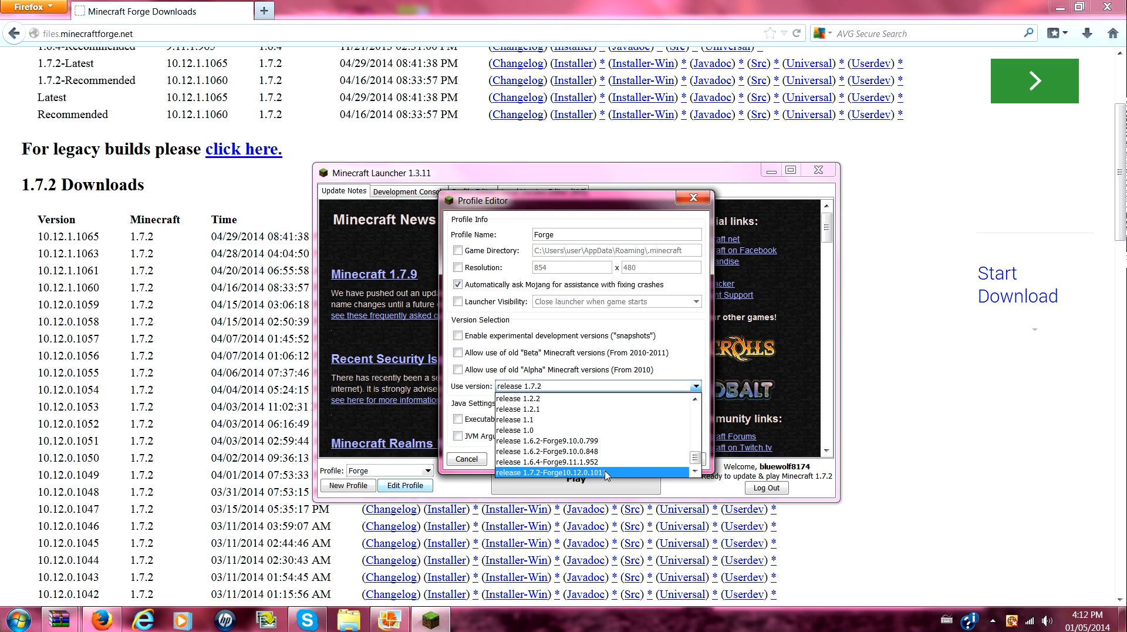
pyautogui.click(549, 472)
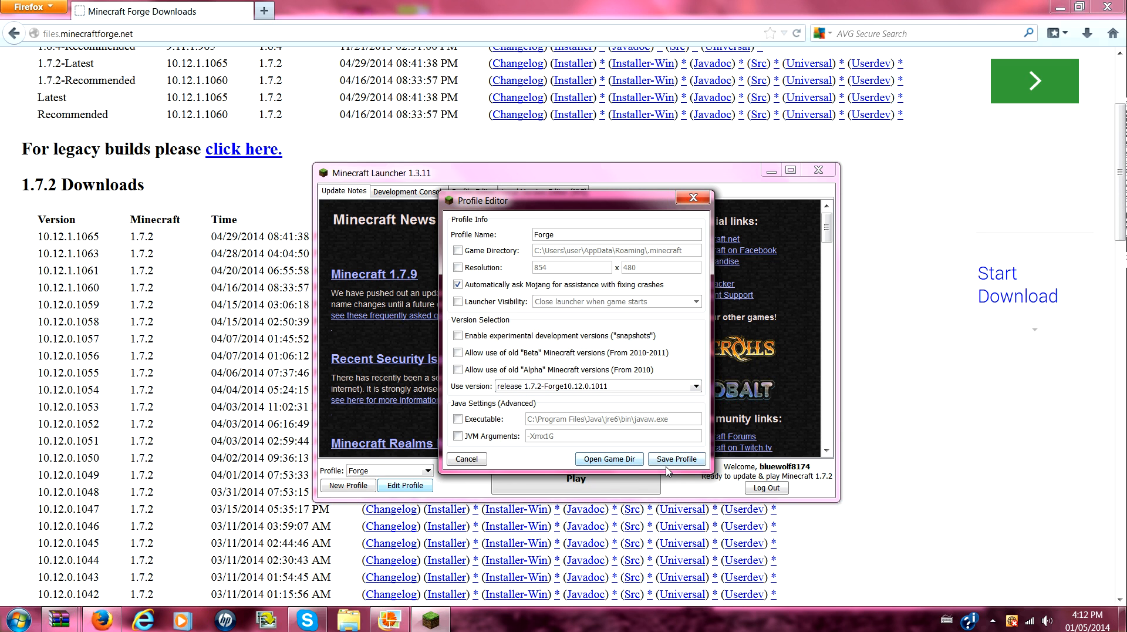
pyautogui.click(676, 458)
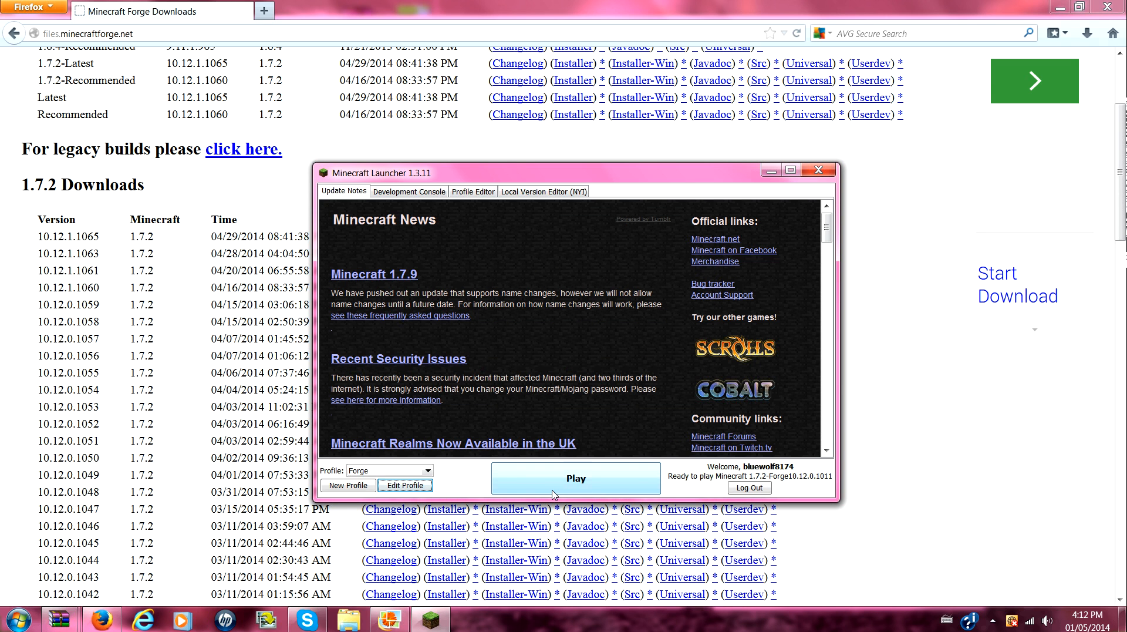
pyautogui.moveTo(848, 275)
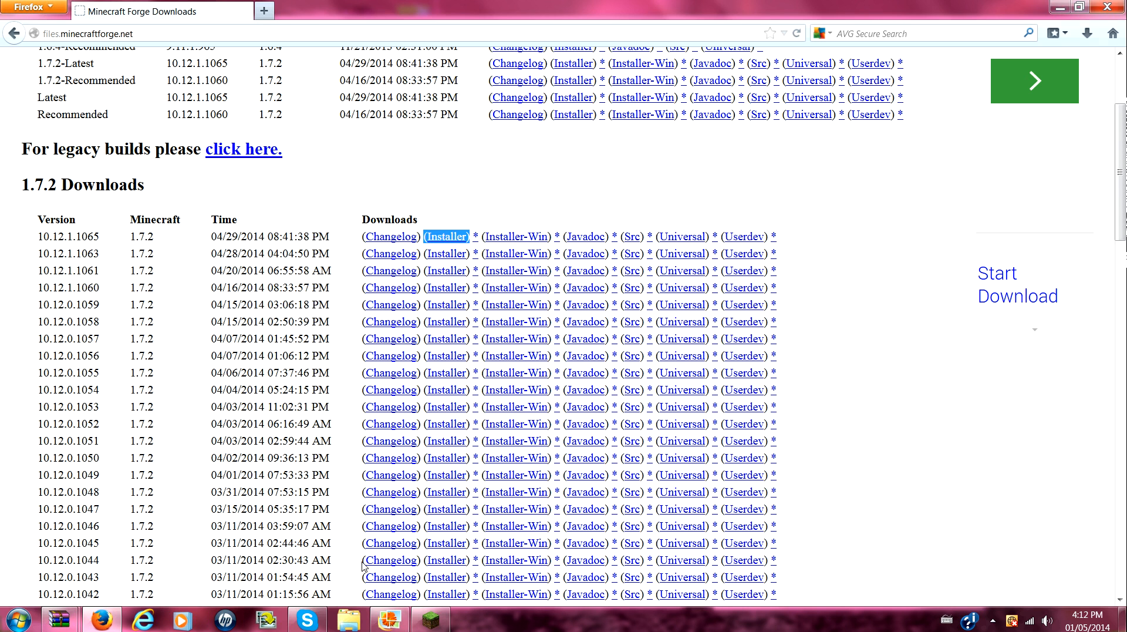
# - Go back twice from the Forge downloads site to the Animated Player forum download section
pyautogui.click(446, 236)
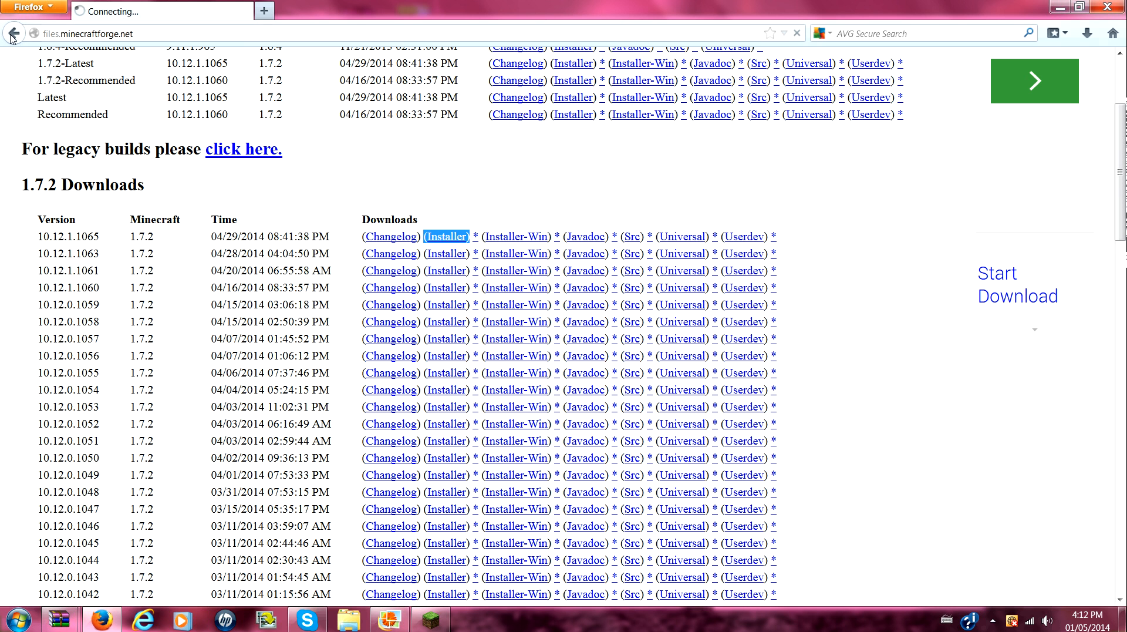
pyautogui.click(446, 236)
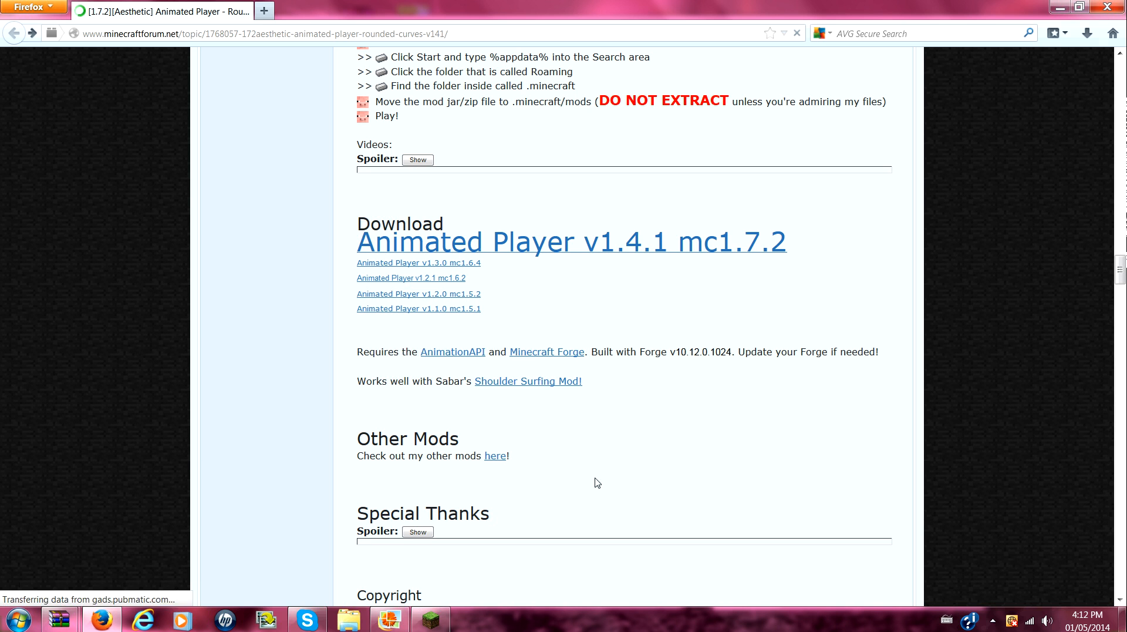
pyautogui.moveTo(56, 610)
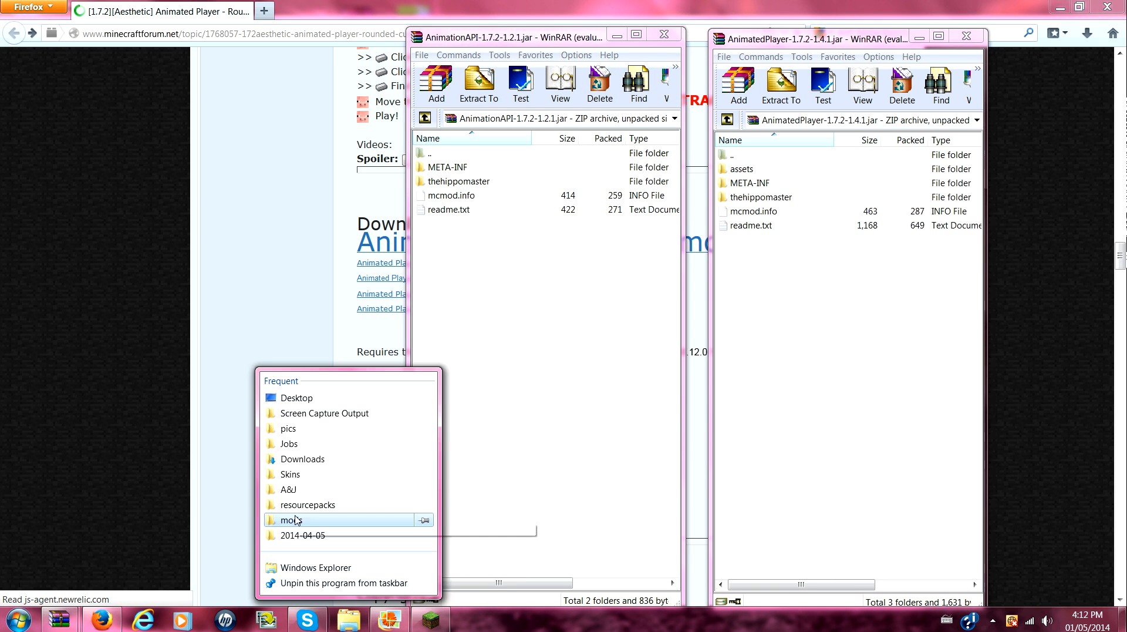
# - Check the AnimationAPI-1.7.2-1.2.1 and AnimatedPlayer jars in the mods folder, then close both WinRAR archive views
pyautogui.click(289, 519)
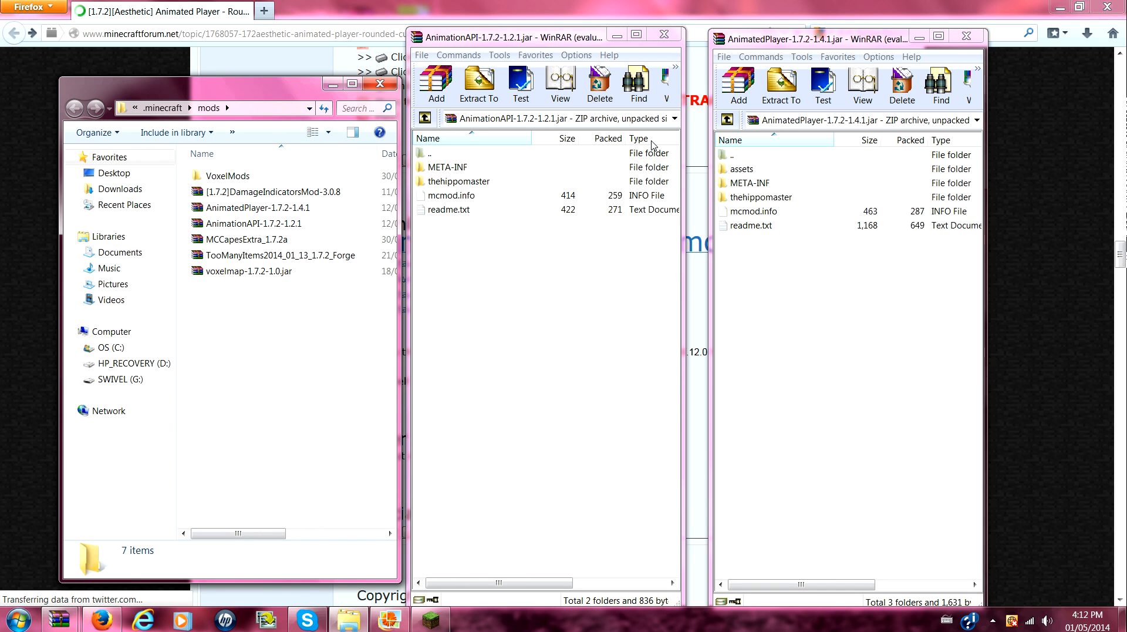
pyautogui.moveTo(221, 463)
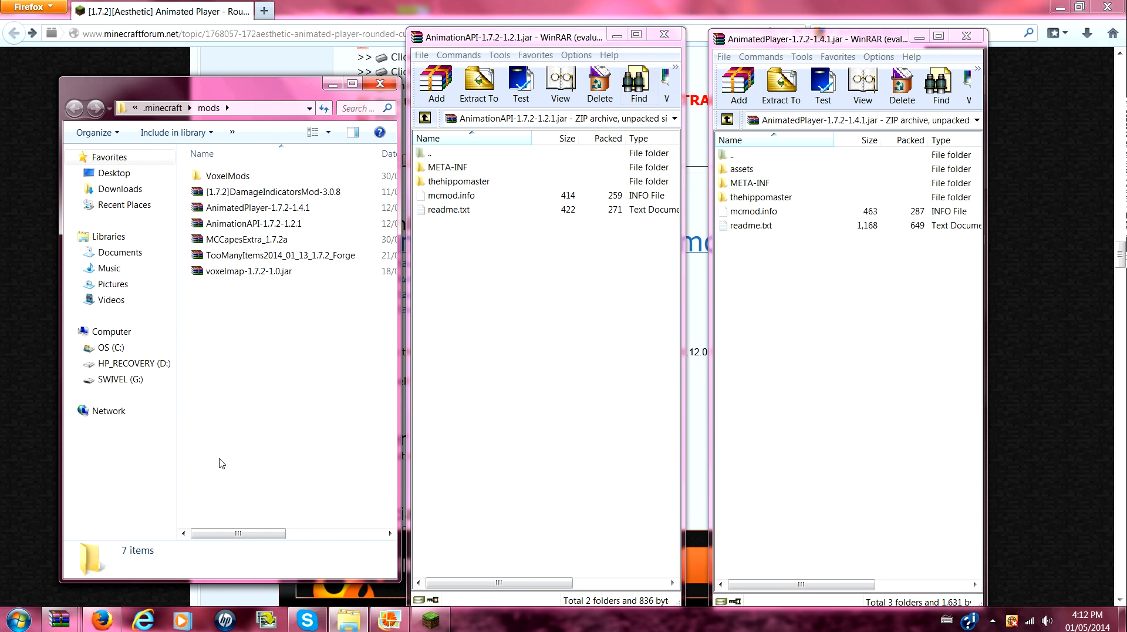
pyautogui.click(251, 223)
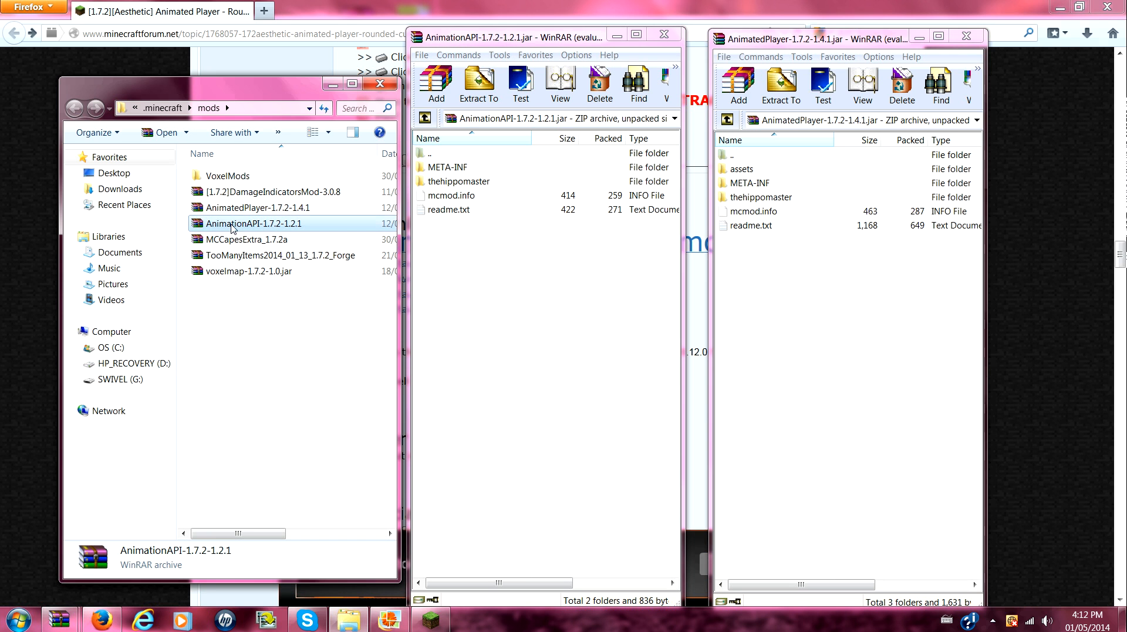
pyautogui.moveTo(824, 364)
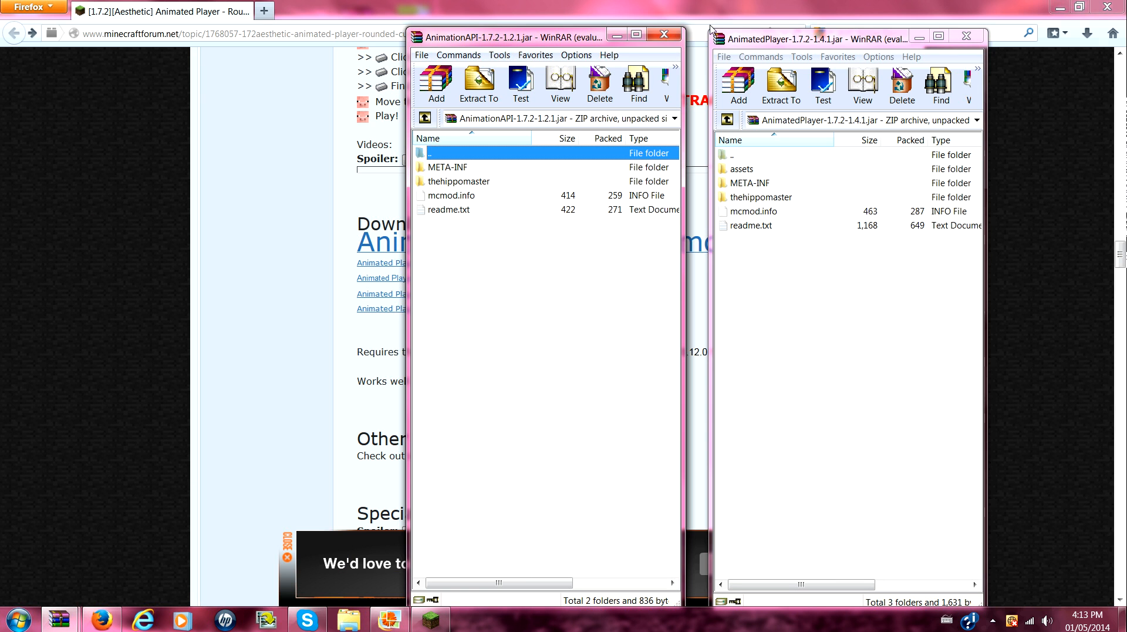
pyautogui.click(663, 34)
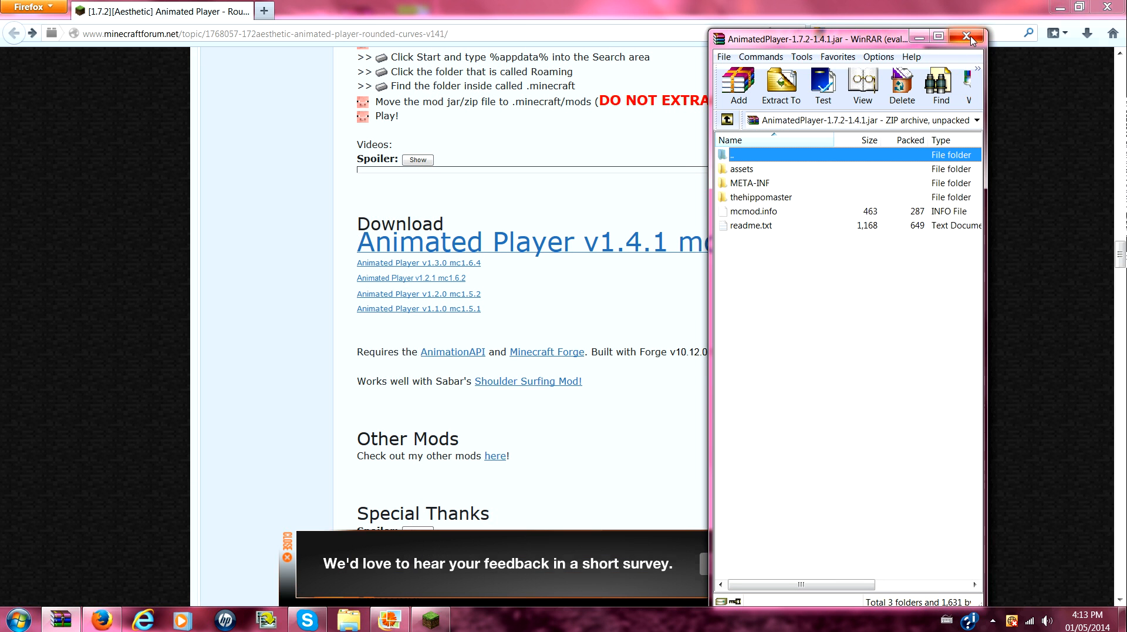
pyautogui.click(965, 34)
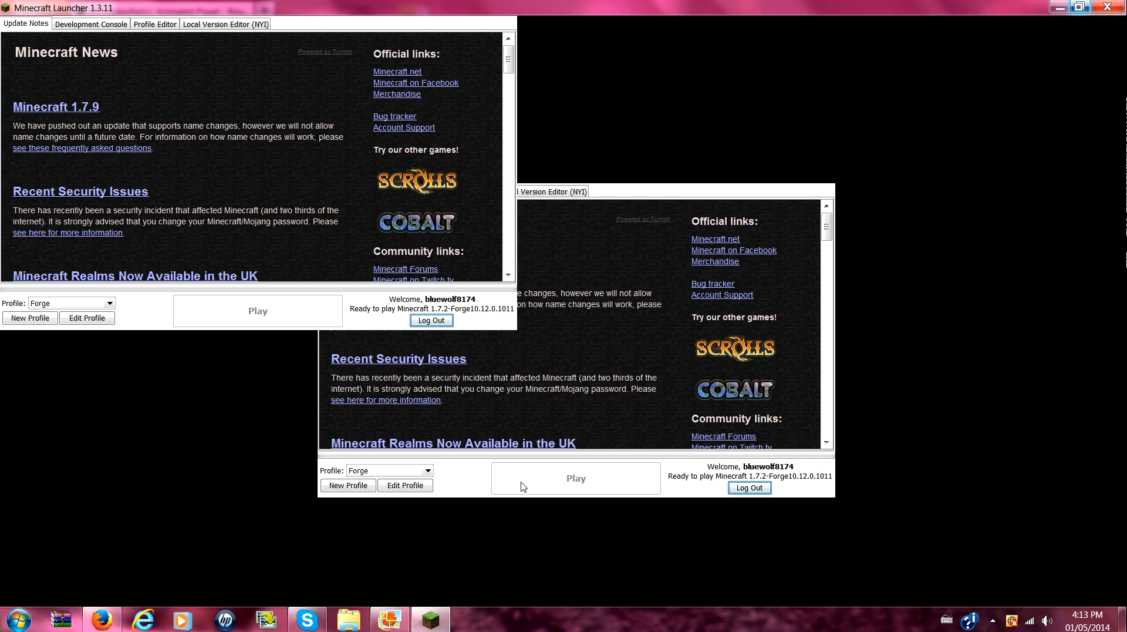
# - Maximize the launcher and play Minecraft 1.7.2 with the Forge profile
pyautogui.click(1081, 6)
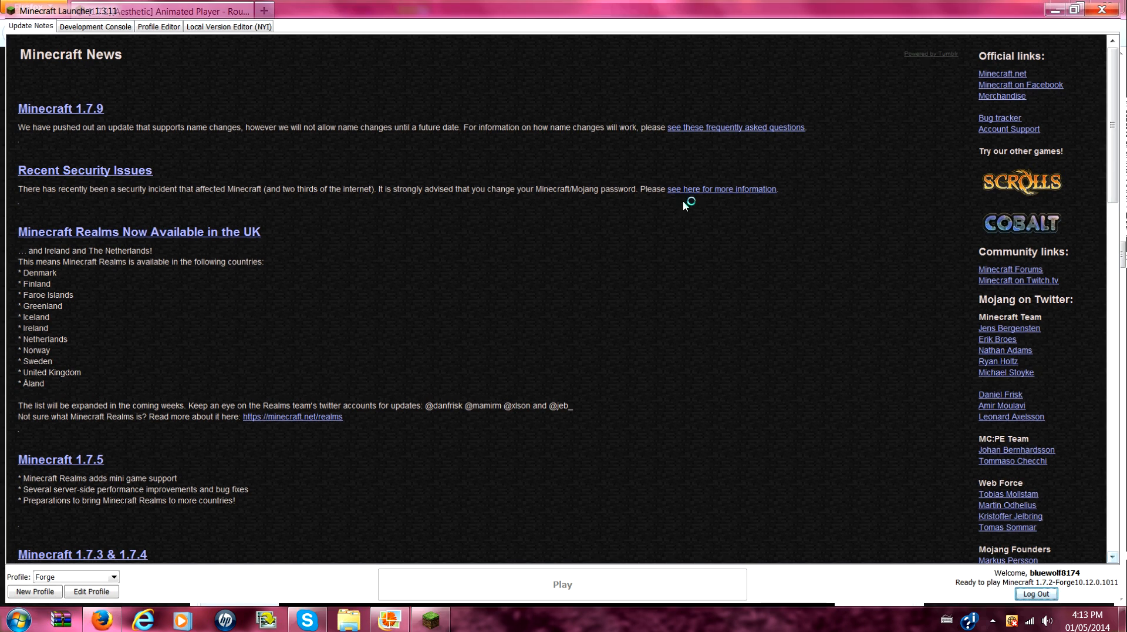
pyautogui.click(101, 618)
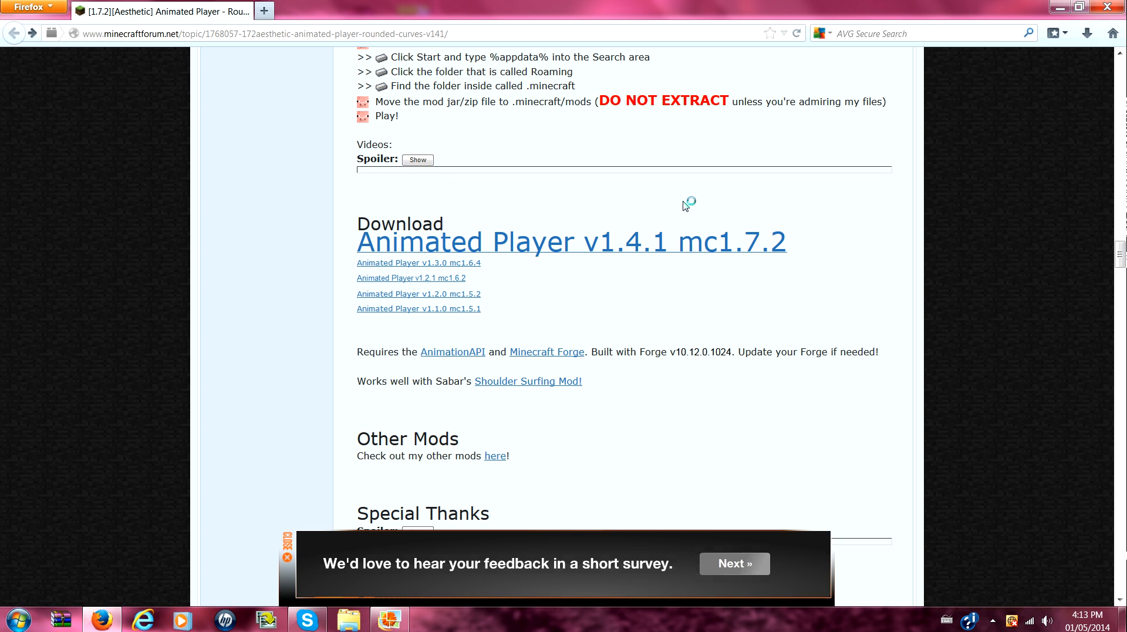
pyautogui.scroll(-3)
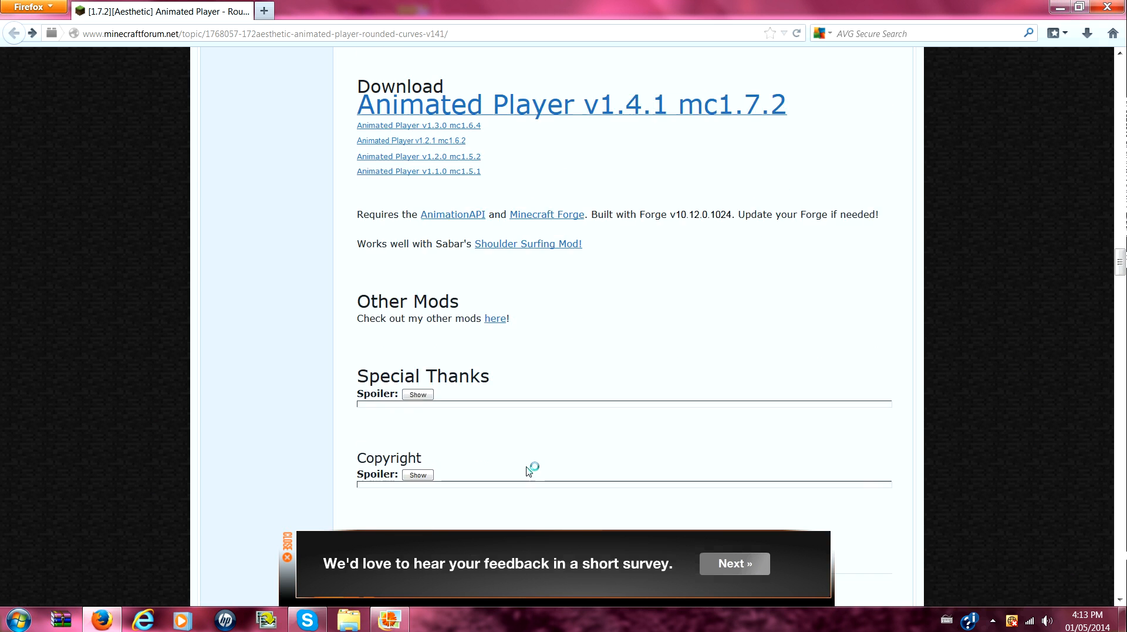
pyautogui.scroll(-3)
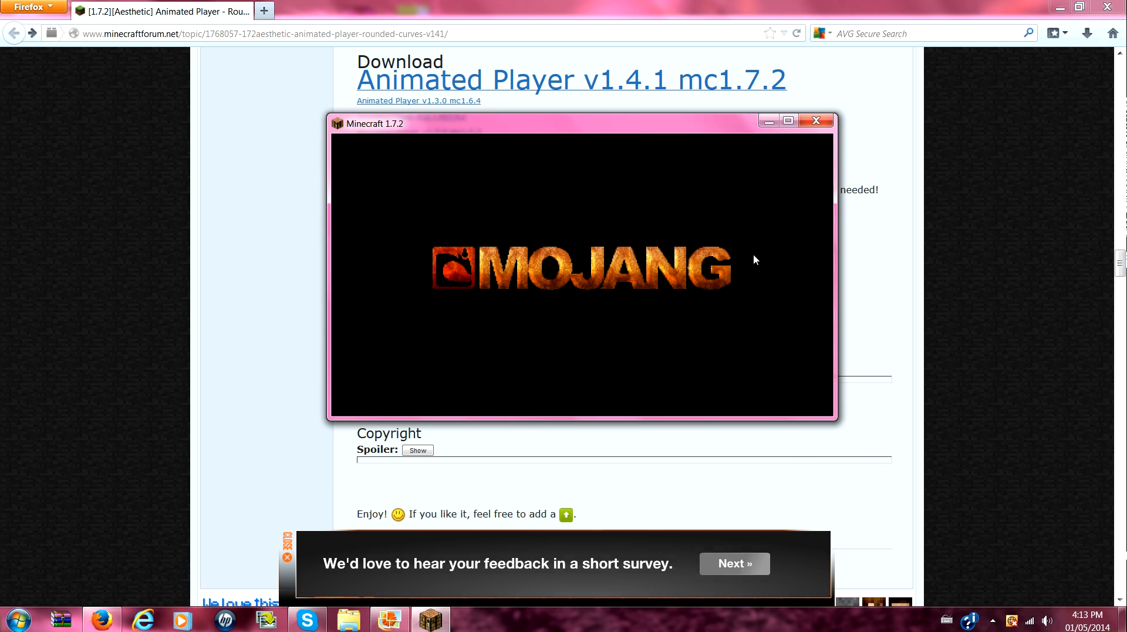
pyautogui.moveTo(651, 276)
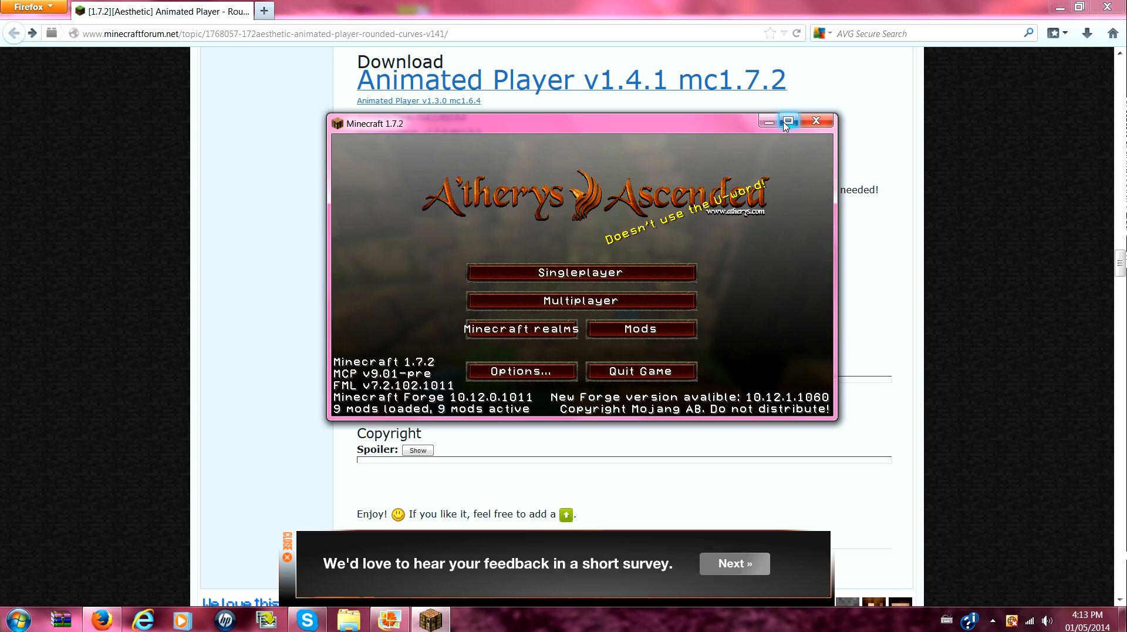
# - Maximize the game, go to Singleplayer and enter the first saved survival world
pyautogui.click(788, 121)
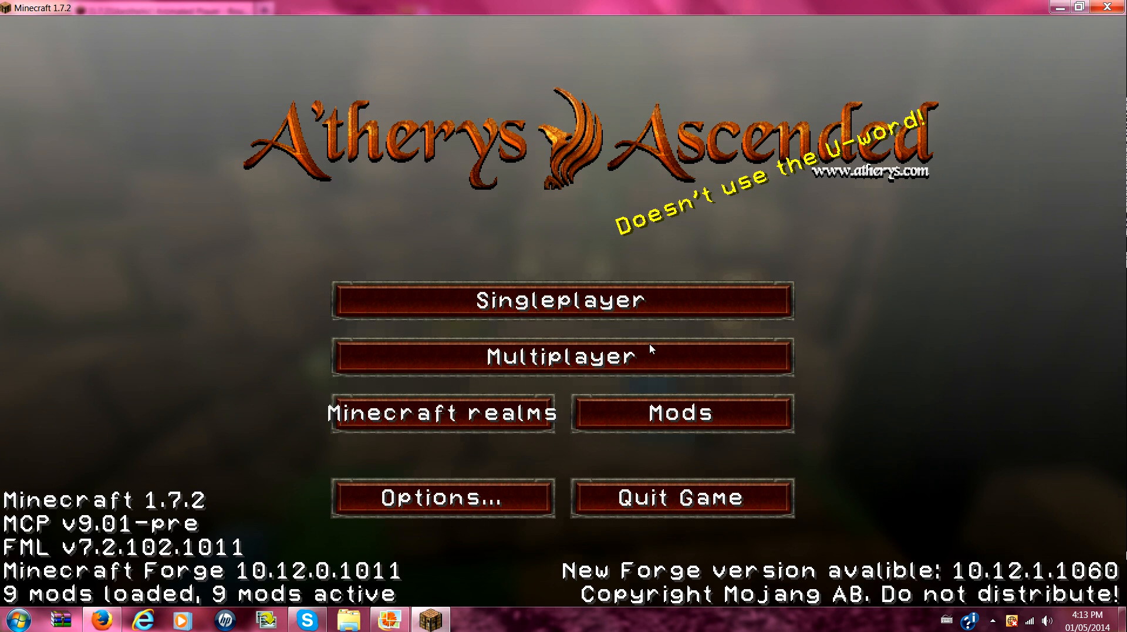
pyautogui.click(564, 301)
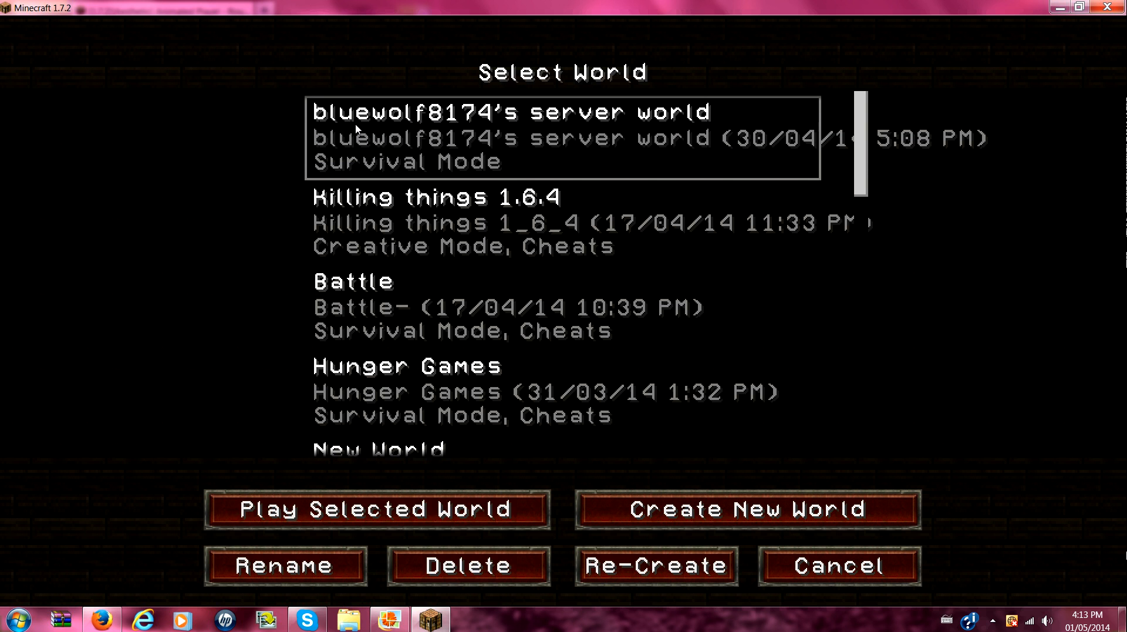
pyautogui.click(374, 510)
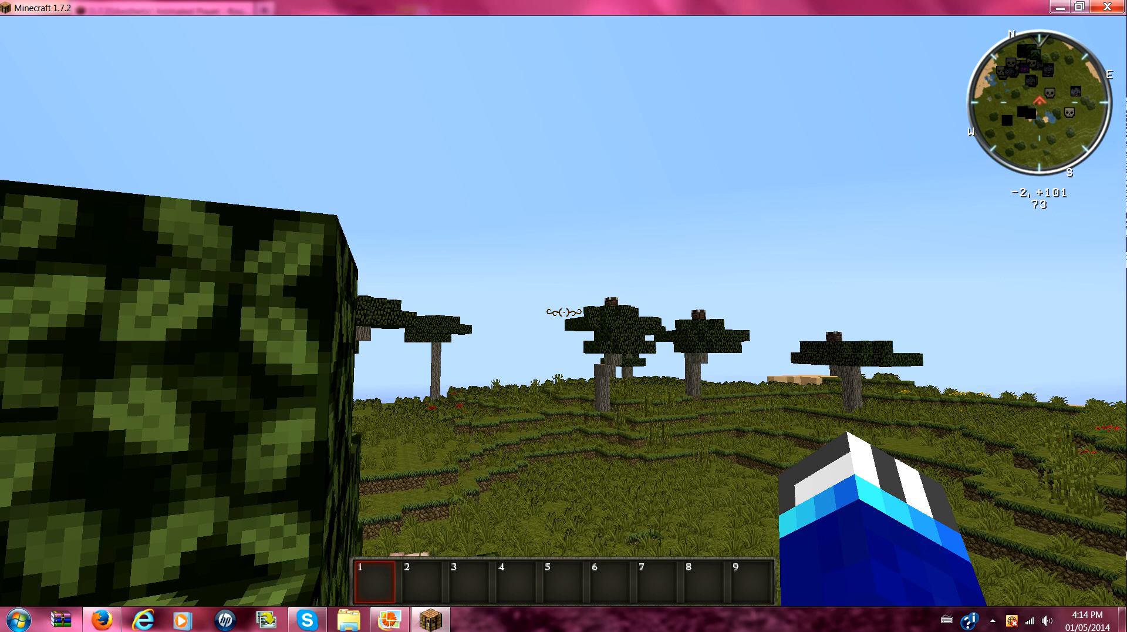
# - View the animated player model in the inventory, then in third-person, and reopen the inventory
pyautogui.press('e')
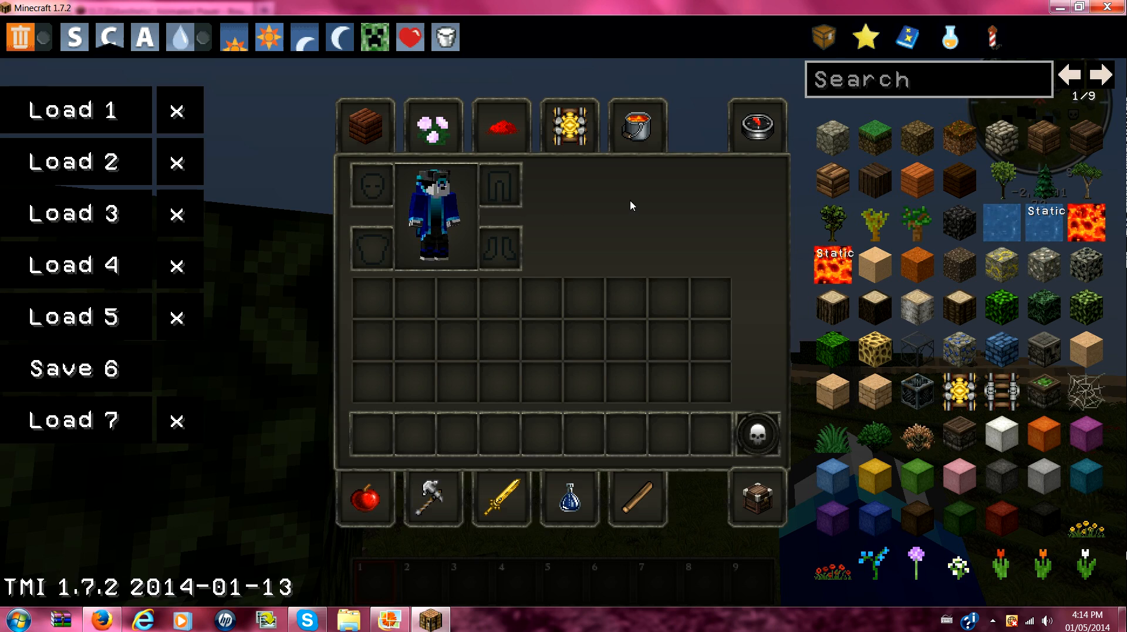
pyautogui.moveTo(435, 301)
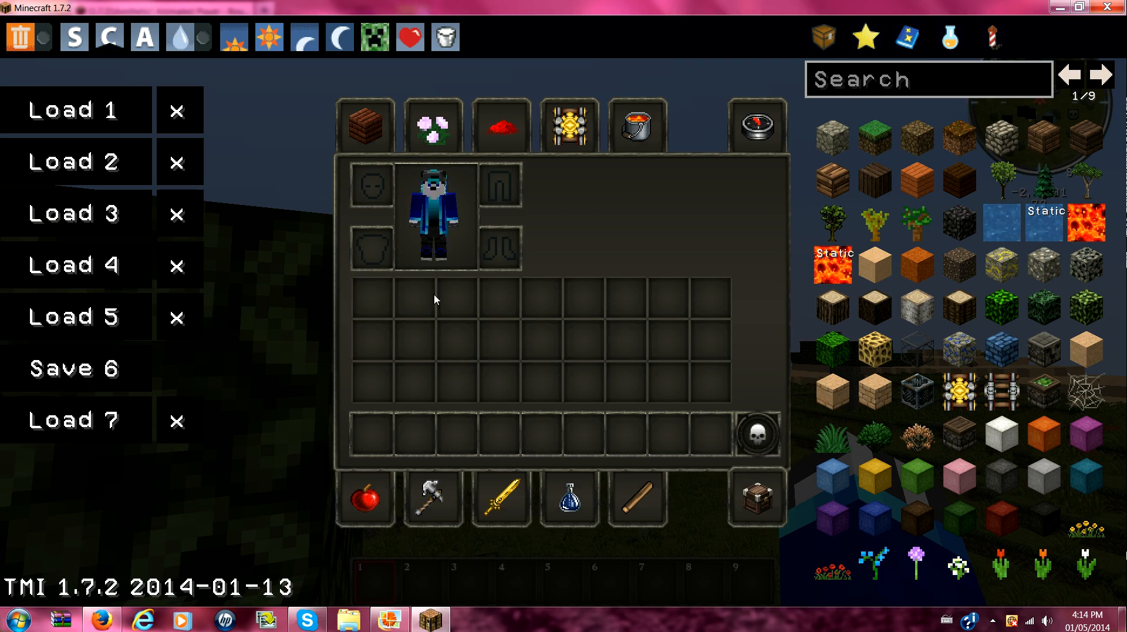
pyautogui.press('Escape')
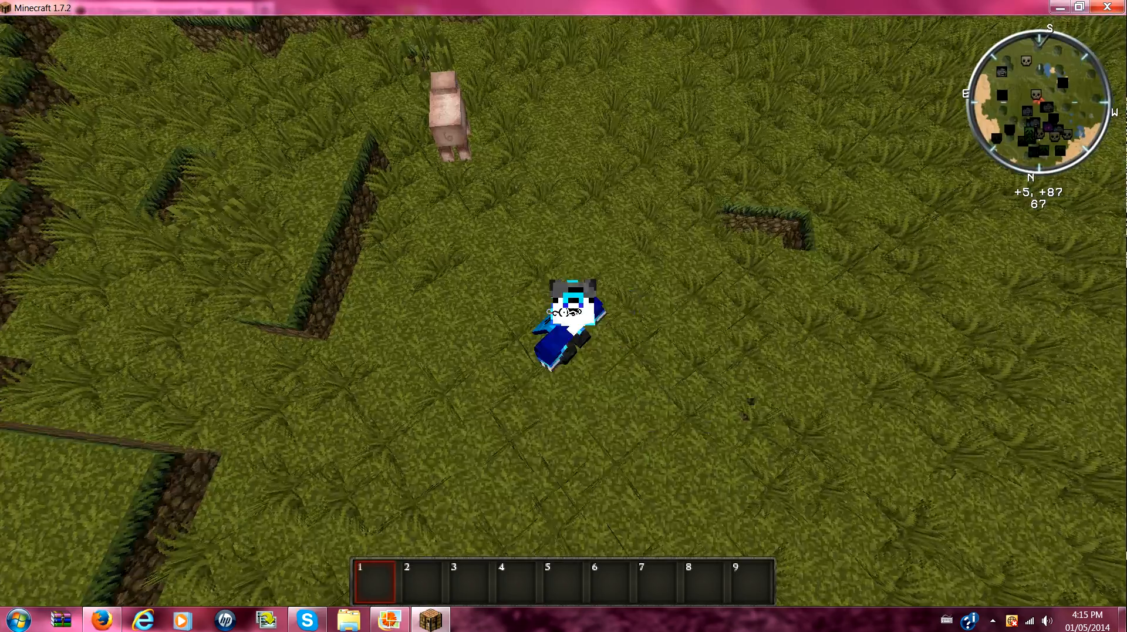
pyautogui.press('e')
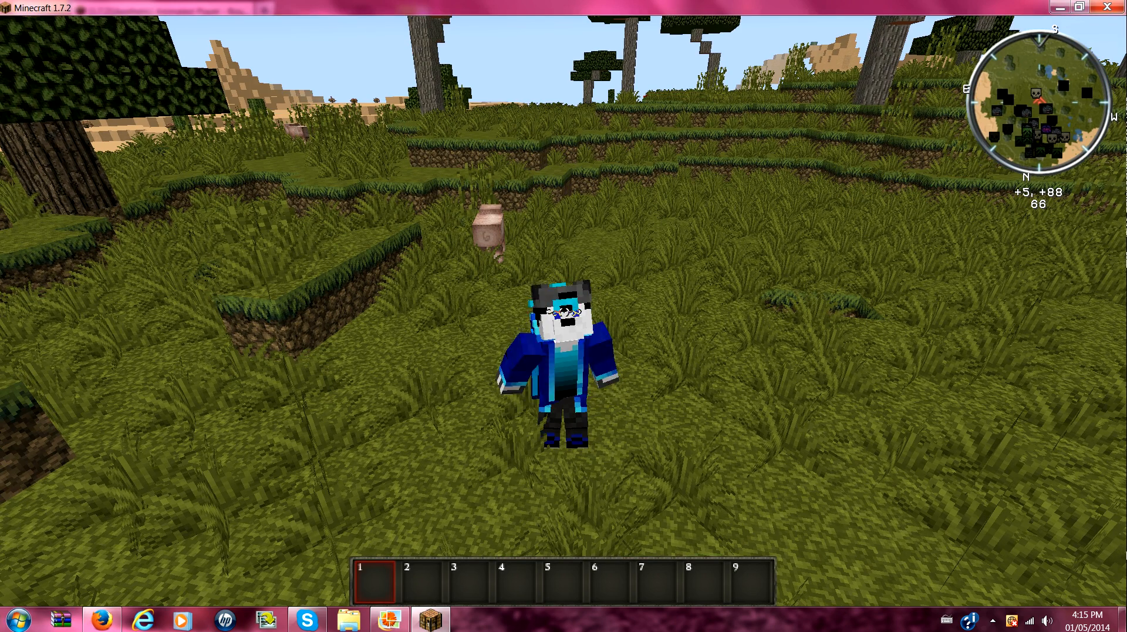
pyautogui.press('e')
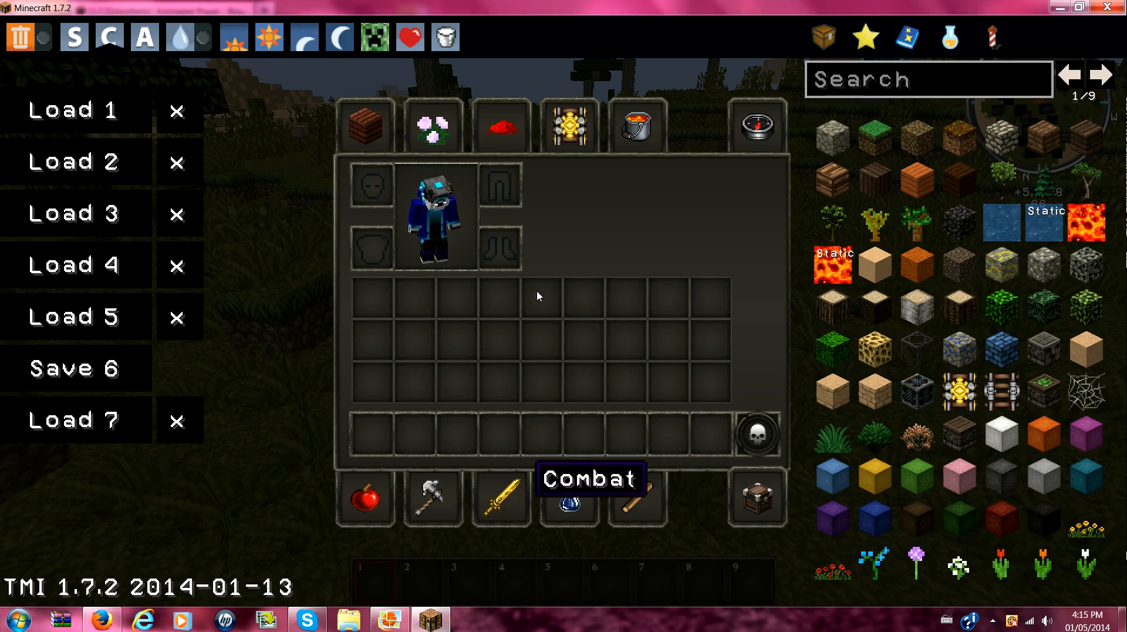